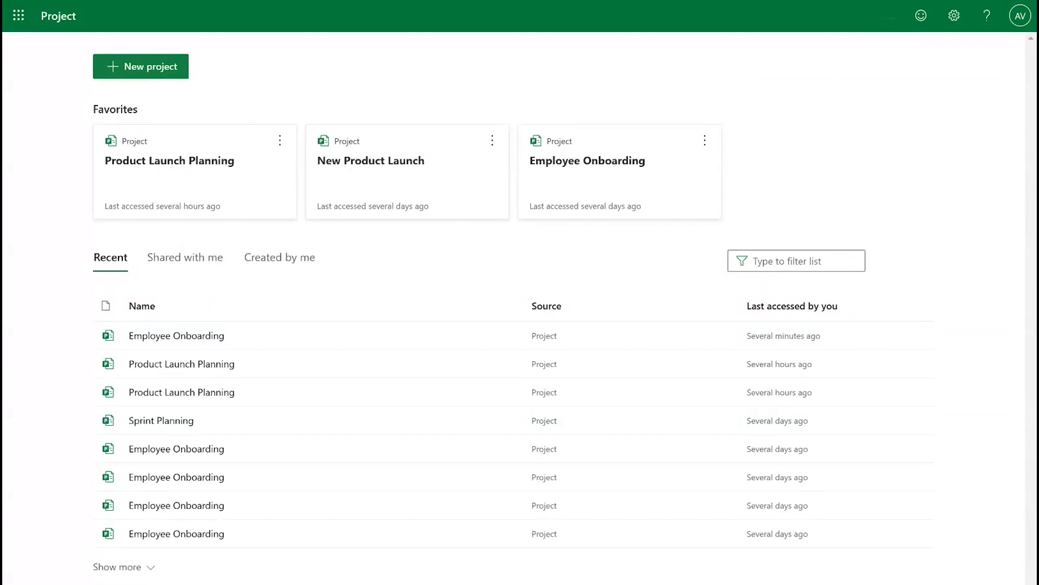
{"action": "mouse_move", "coordinate": [153, 66]}
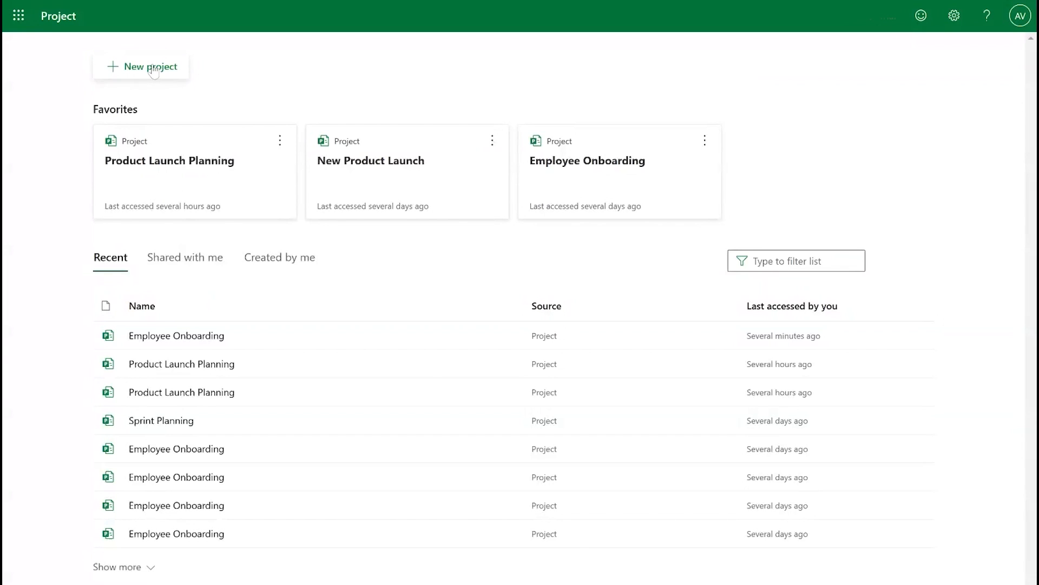
- Start a new project from the Sprint Planning template
{"action": "left_click", "coordinate": [141, 67]}
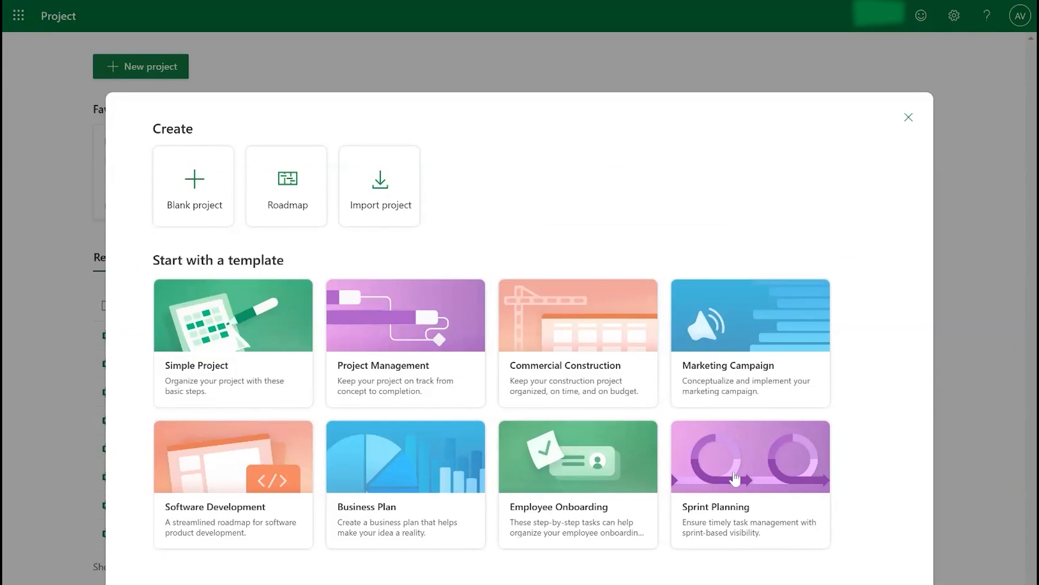
{"action": "left_click", "coordinate": [750, 456]}
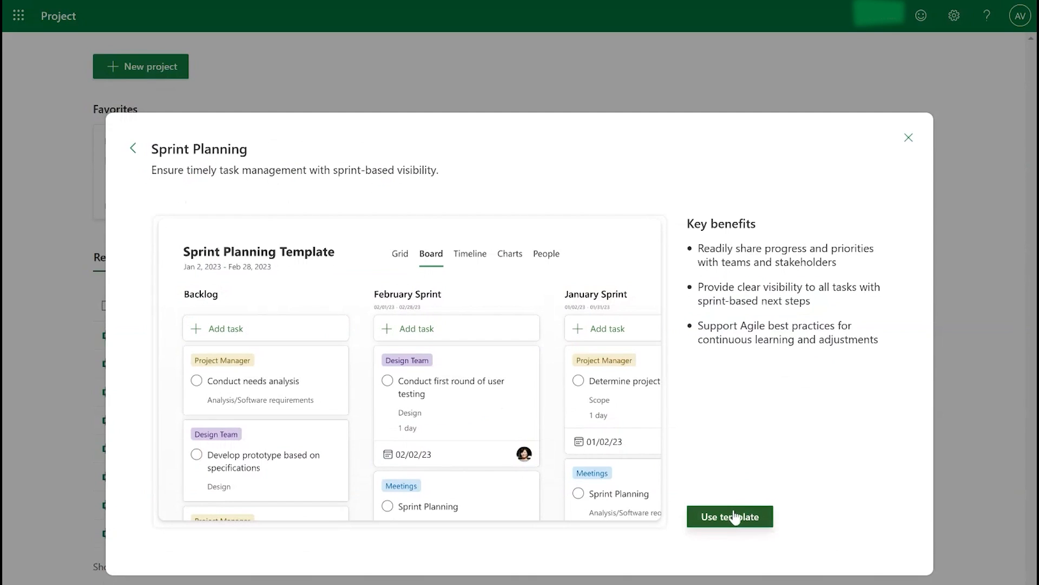
{"action": "left_click", "coordinate": [729, 517]}
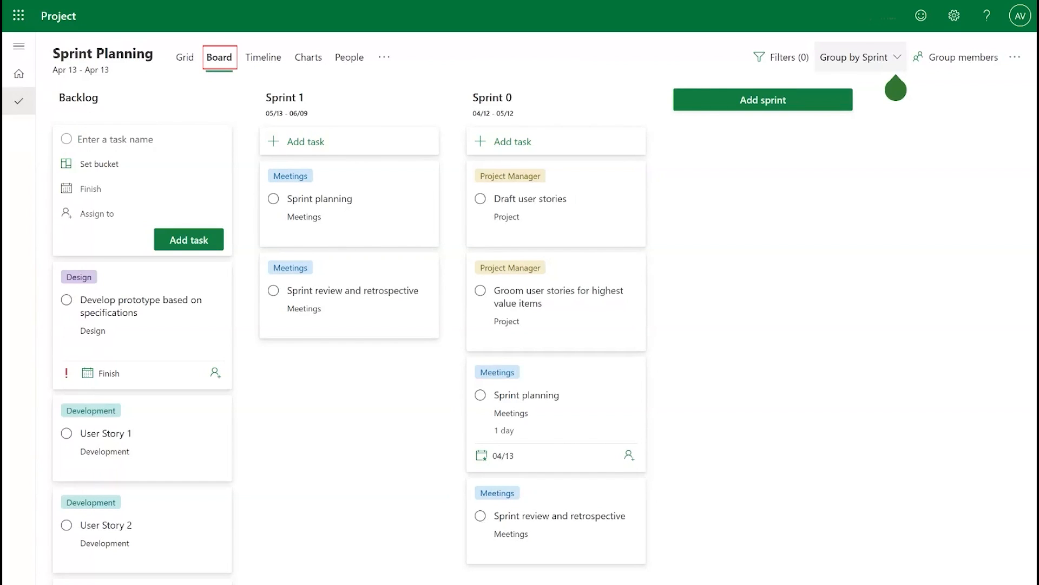
- Add a task named 'New task' to the Sprint Planning Backlog
{"action": "left_click", "coordinate": [860, 57]}
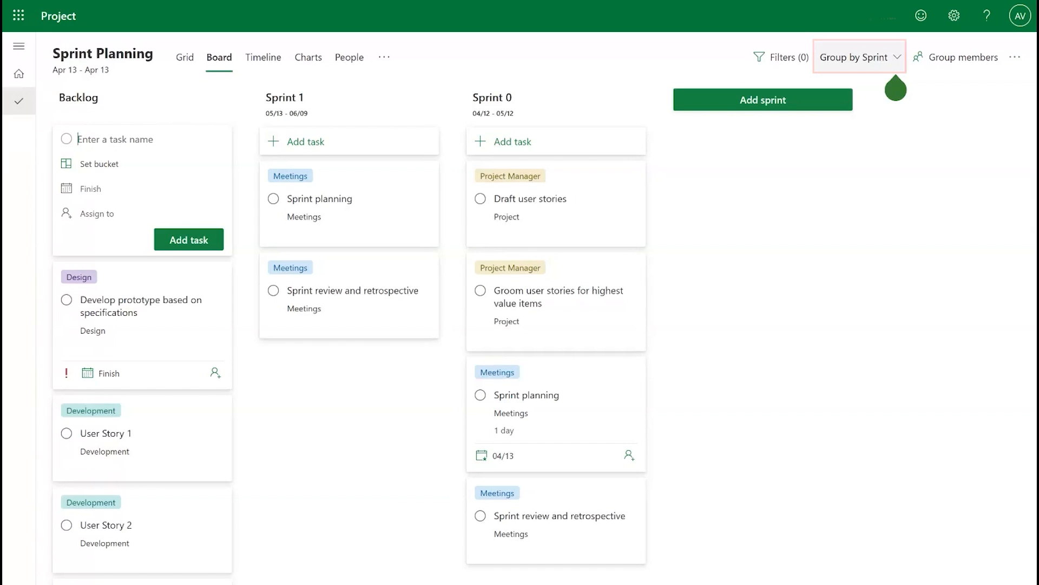
{"action": "mouse_move", "coordinate": [719, 212]}
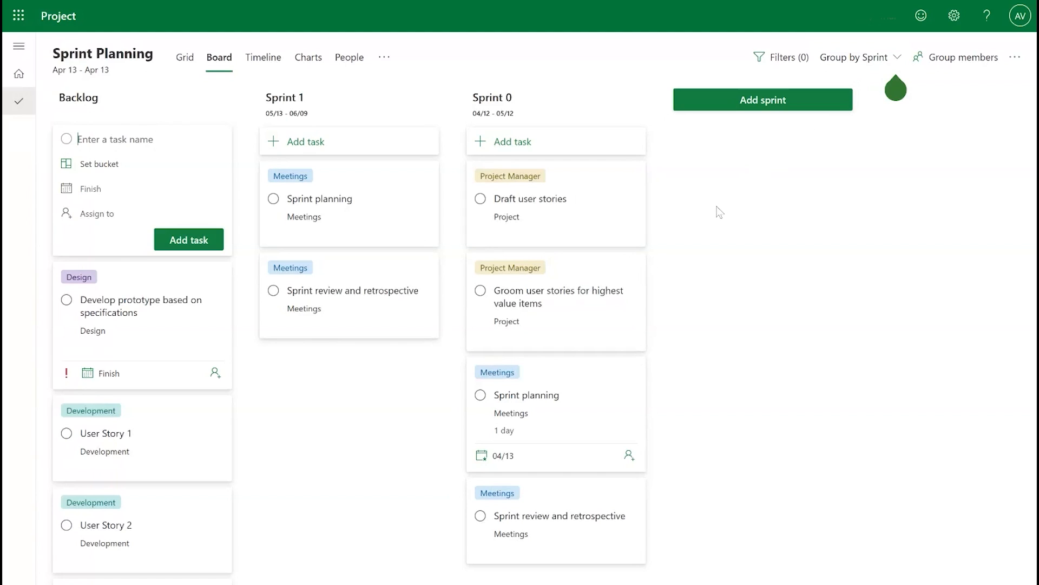
{"action": "mouse_move", "coordinate": [612, 88]}
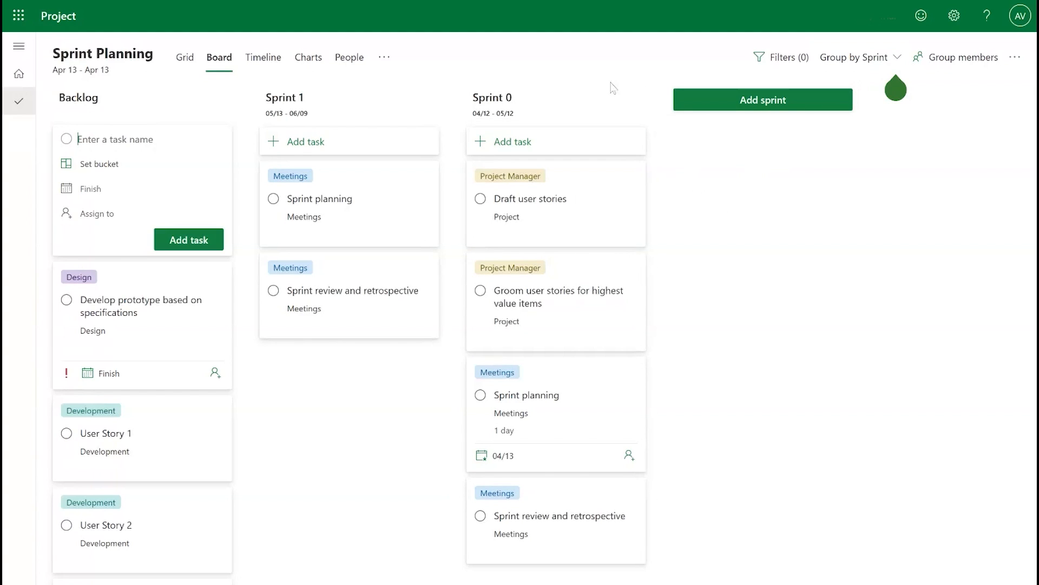
{"action": "mouse_move", "coordinate": [304, 298]}
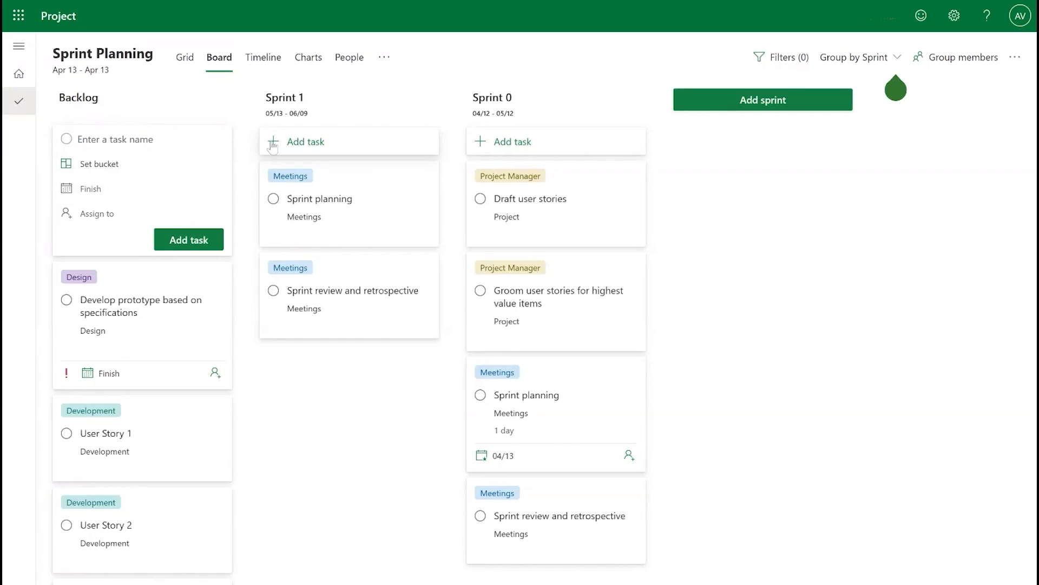
{"action": "type", "text": "New"}
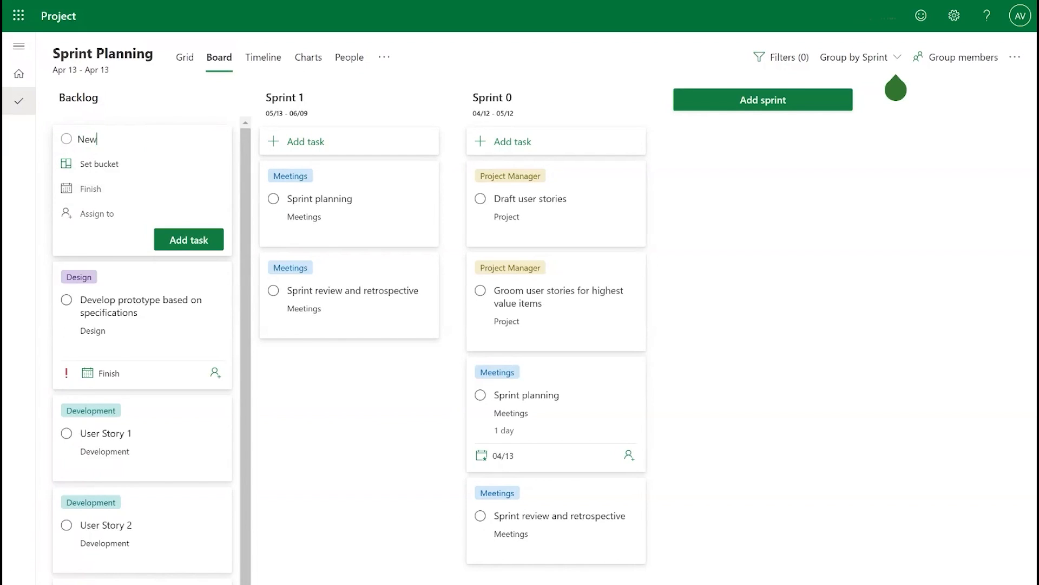
{"action": "type", "text": "task"}
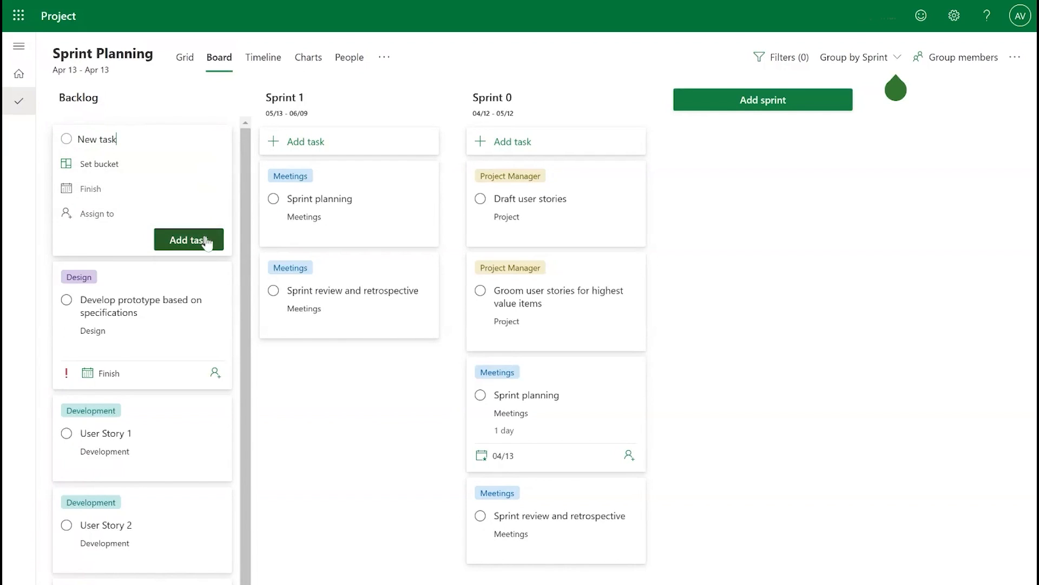
{"action": "left_click", "coordinate": [189, 239]}
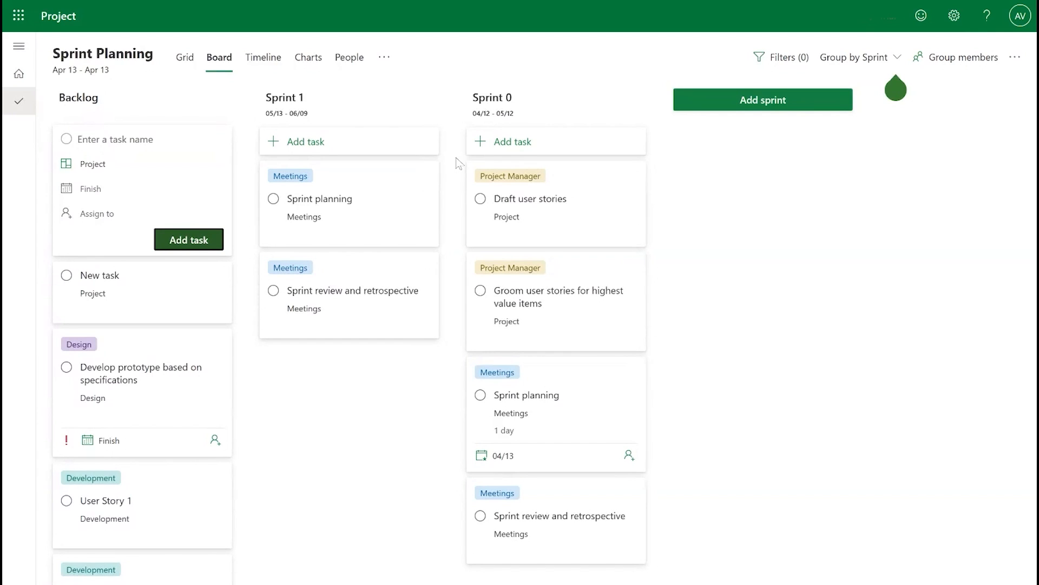
- Create Sprint 2 running June 10 to July 10, then check Sprint 1's details unchanged
{"action": "left_click", "coordinate": [762, 100]}
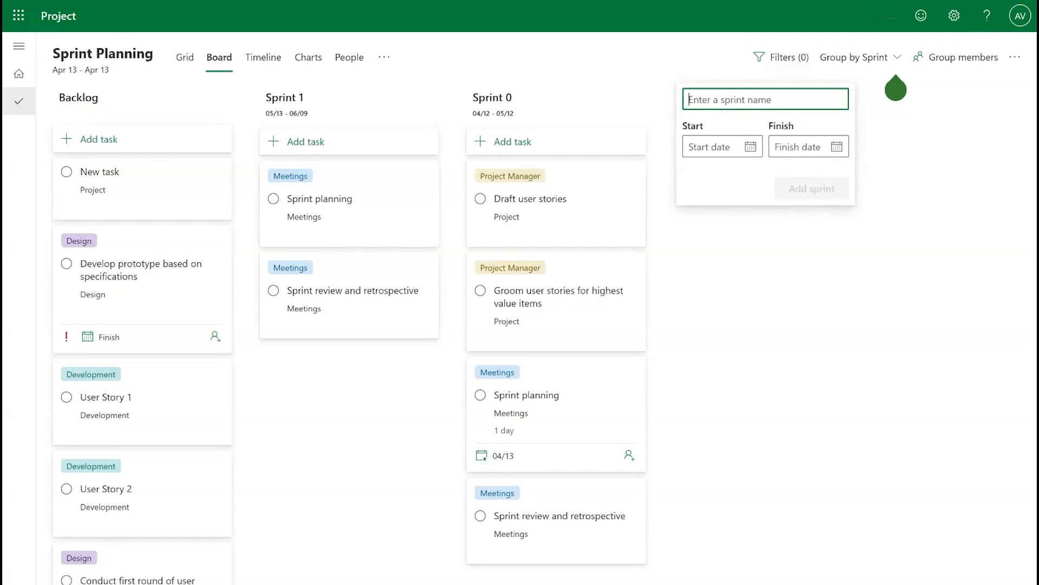
{"action": "left_click", "coordinate": [714, 147]}
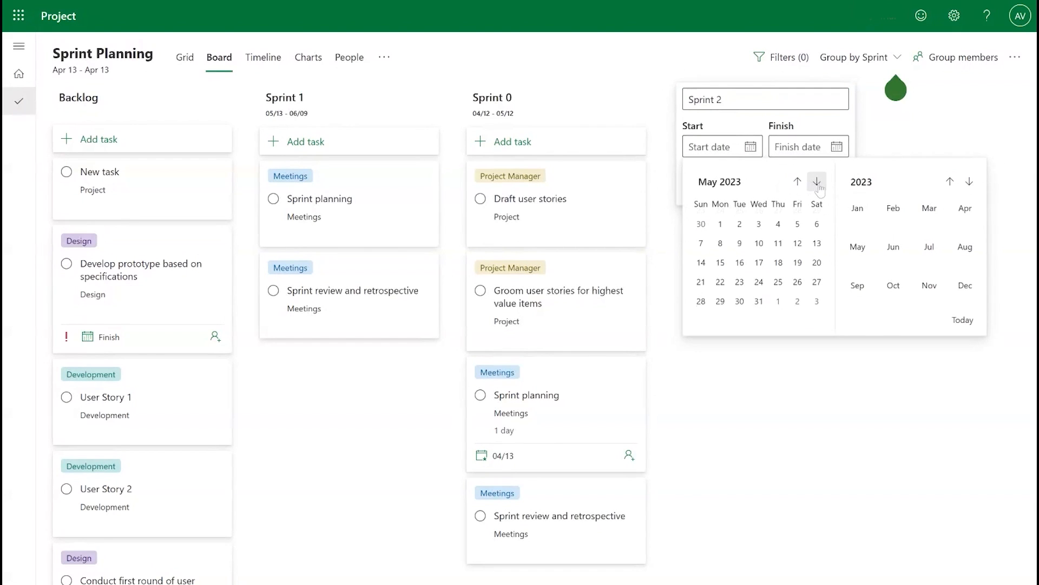
{"action": "left_click", "coordinate": [818, 182]}
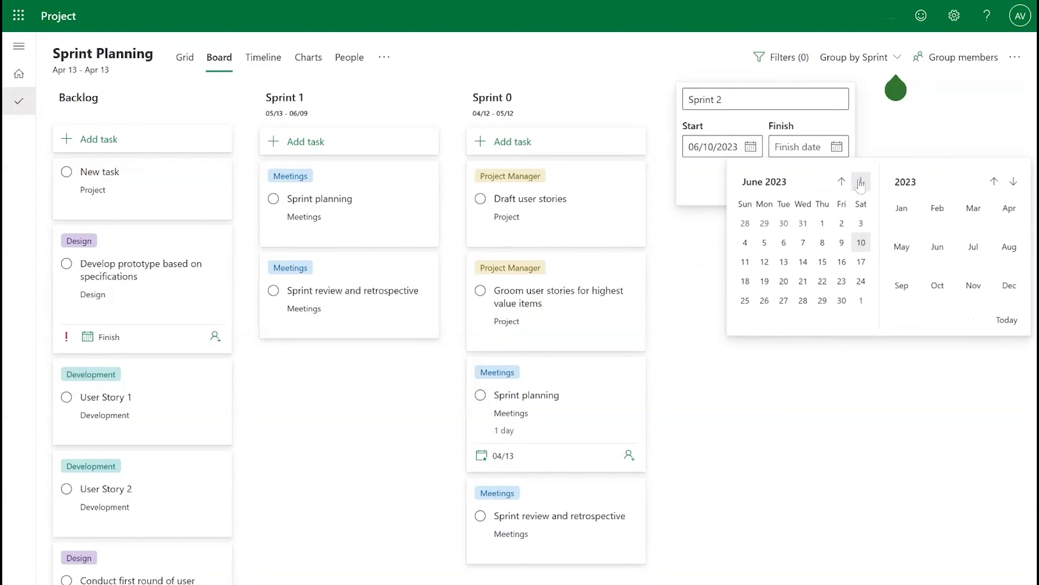
{"action": "left_click", "coordinate": [860, 242]}
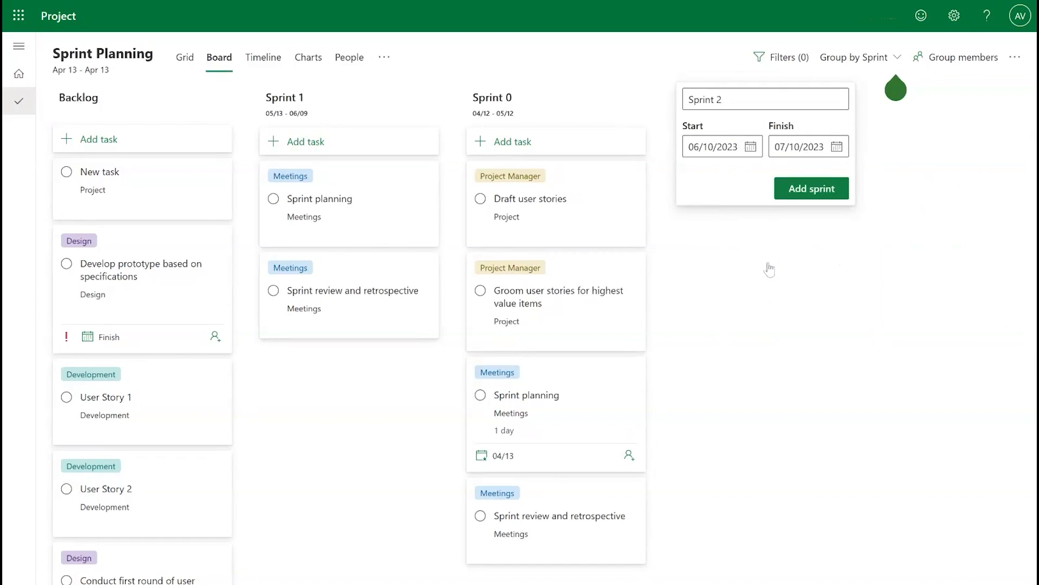
{"action": "left_click", "coordinate": [811, 189]}
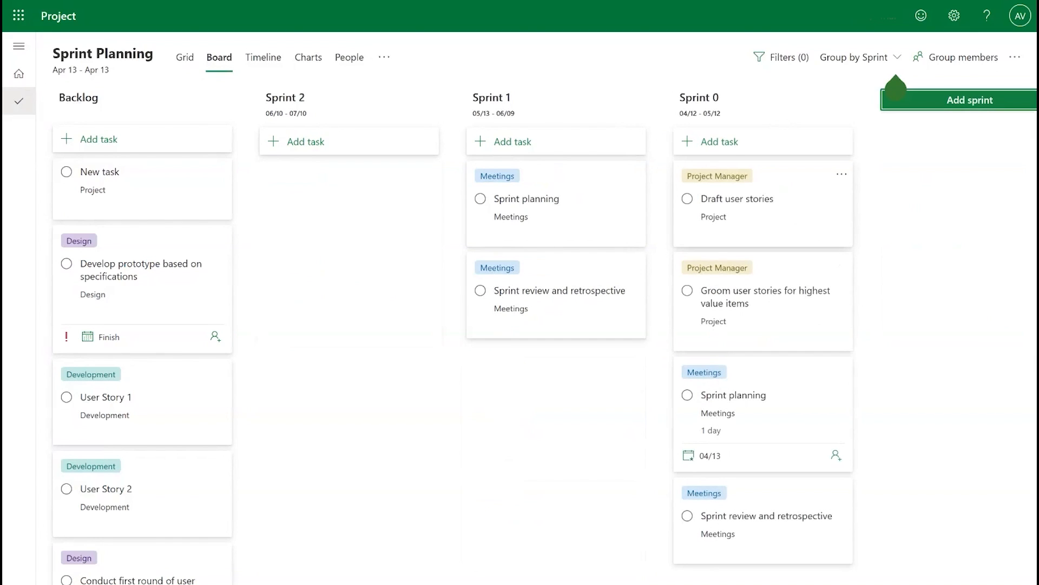
{"action": "mouse_move", "coordinate": [587, 104]}
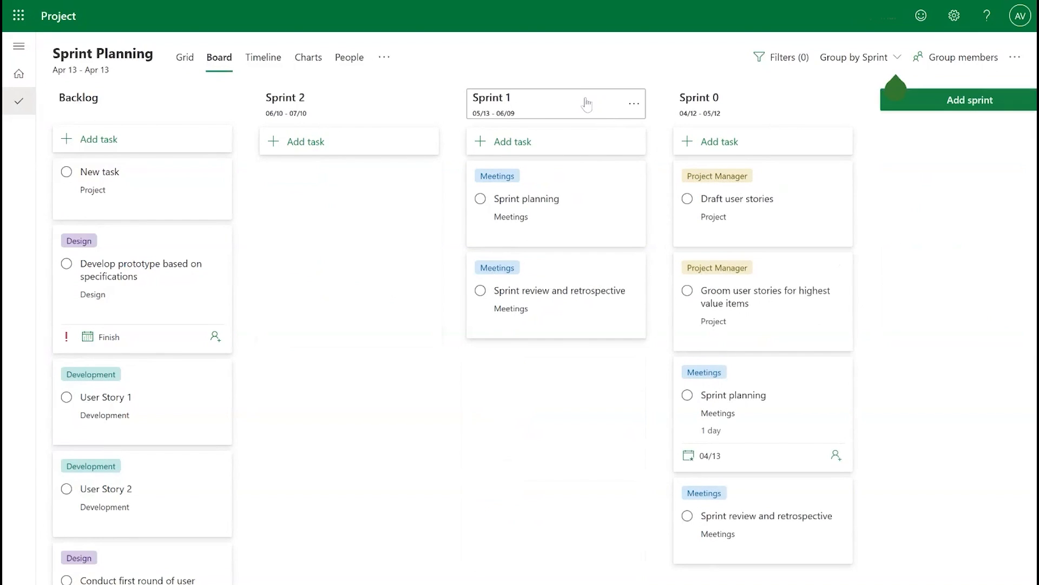
{"action": "left_click", "coordinate": [524, 99]}
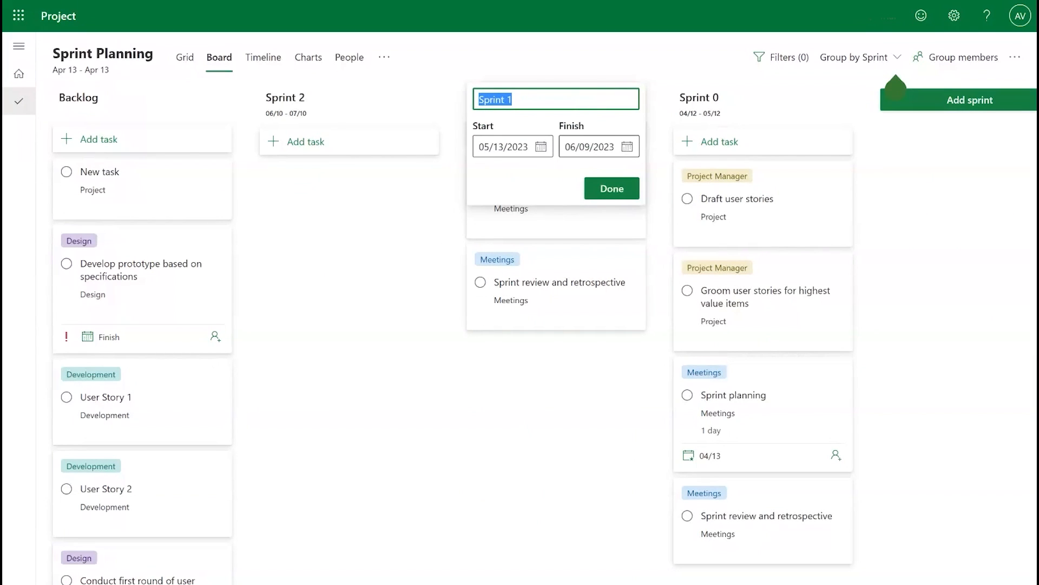
{"action": "left_click", "coordinate": [610, 188]}
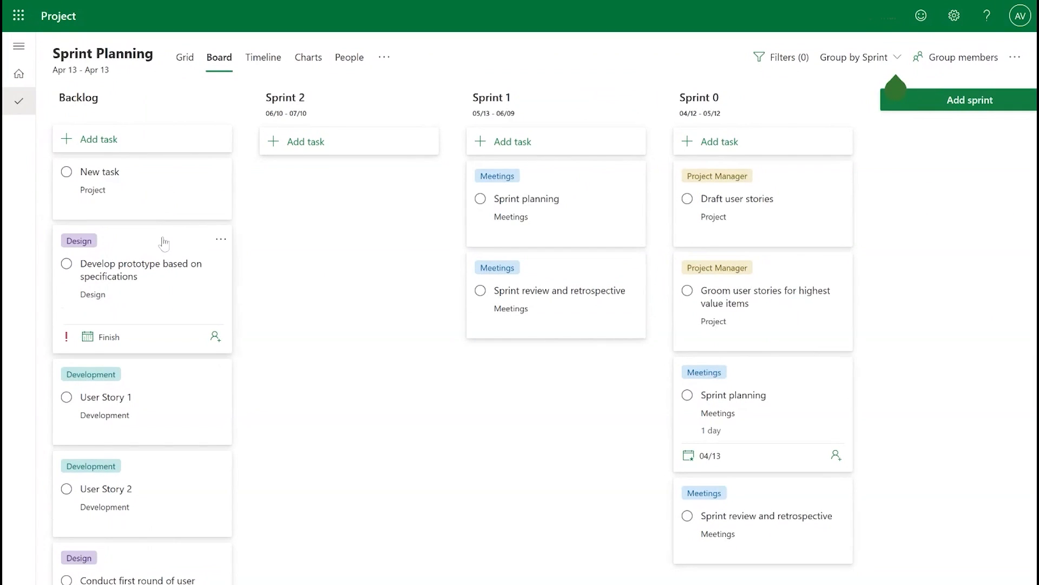
{"action": "mouse_move", "coordinate": [6, 434]}
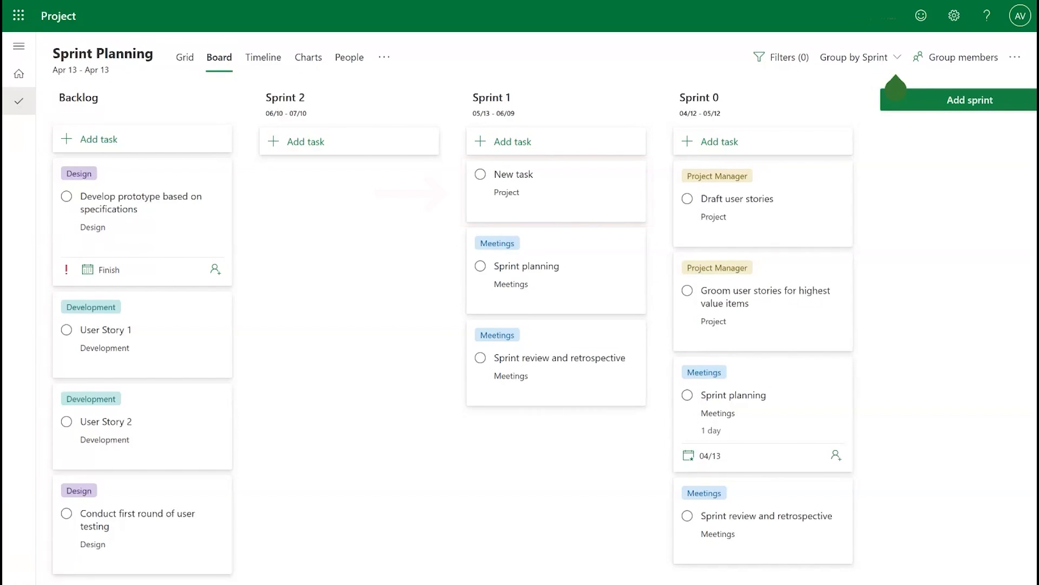
- Open Sprint 2's rename options, then switch to the People view grouped by assignee
{"action": "left_click", "coordinate": [428, 104]}
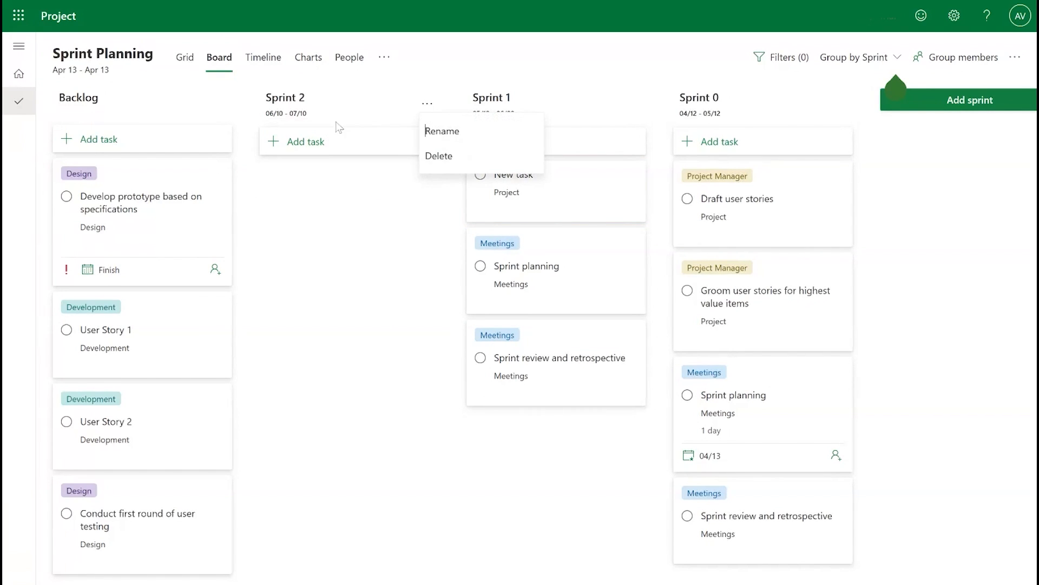
{"action": "left_click", "coordinate": [443, 130]}
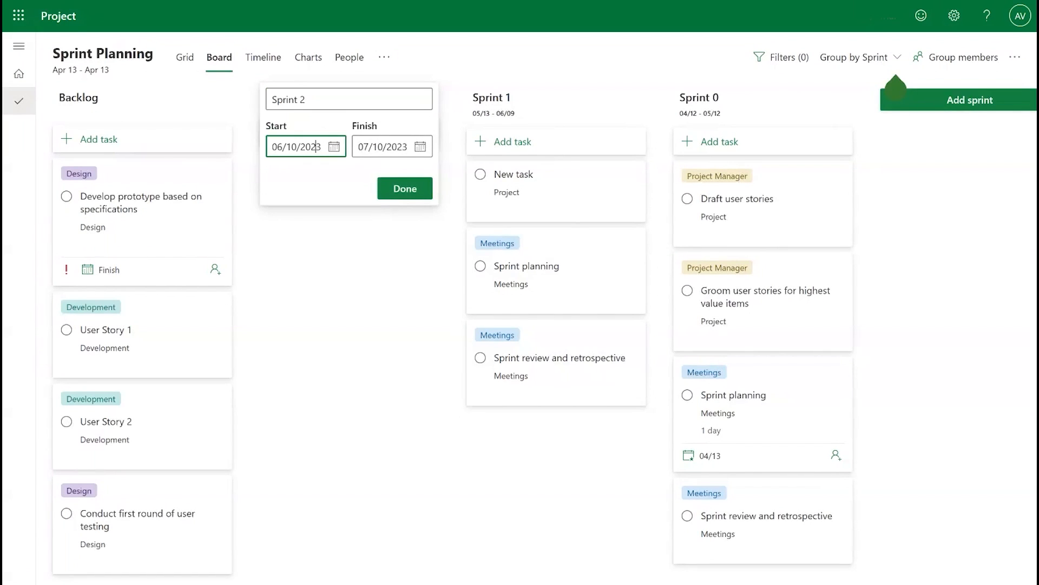
{"action": "left_click", "coordinate": [404, 189]}
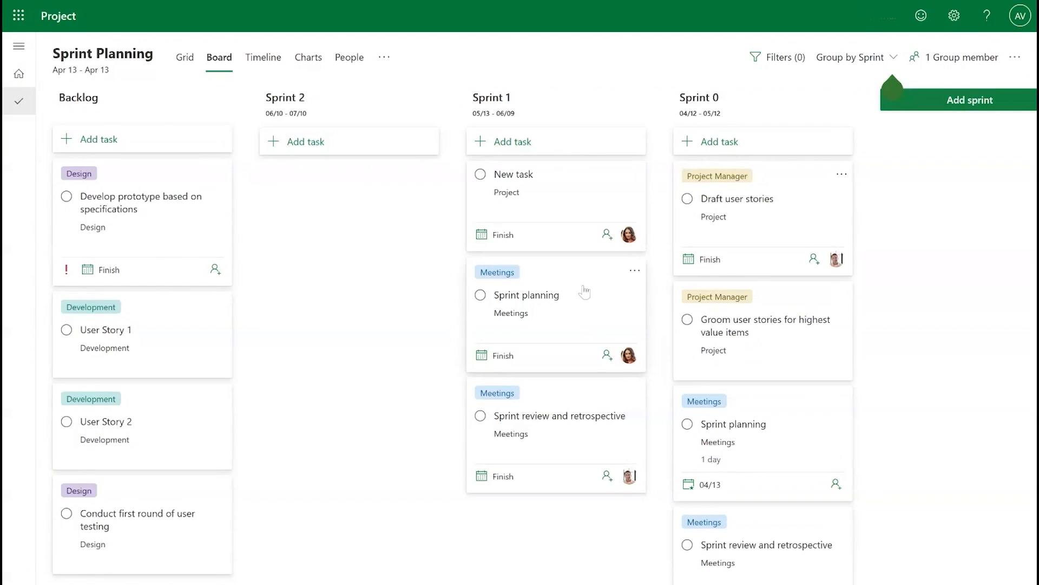
{"action": "left_click", "coordinate": [480, 174]}
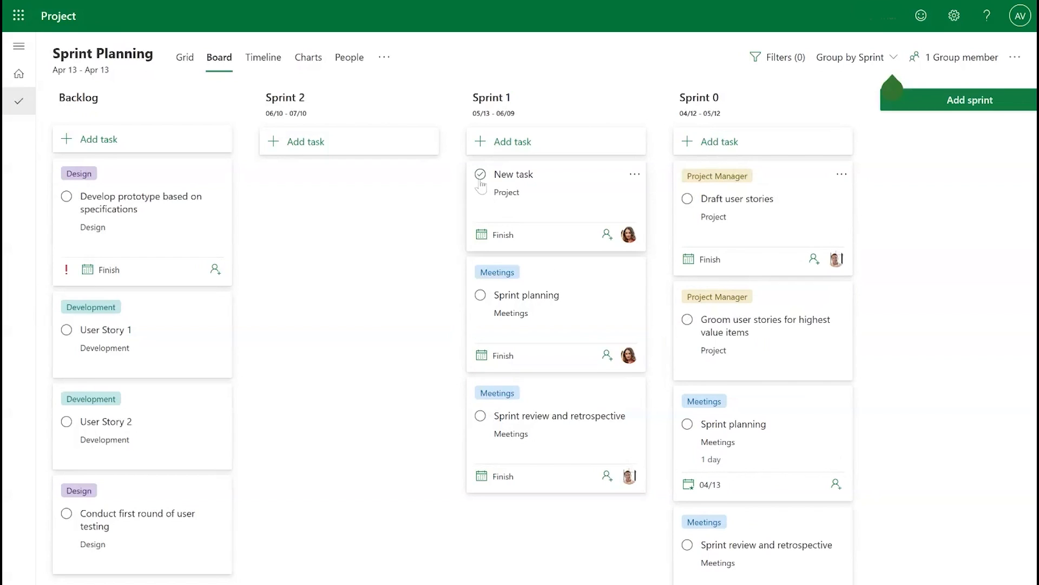
{"action": "left_click", "coordinate": [350, 57]}
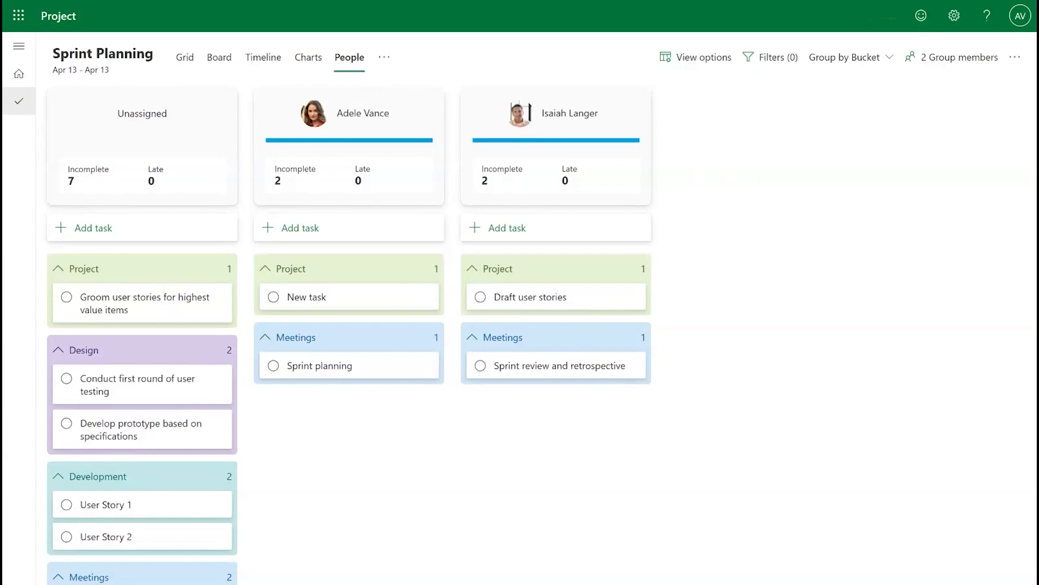
- Filter out Design and Development tasks and show the rest on the Timeline
{"action": "left_click", "coordinate": [771, 56]}
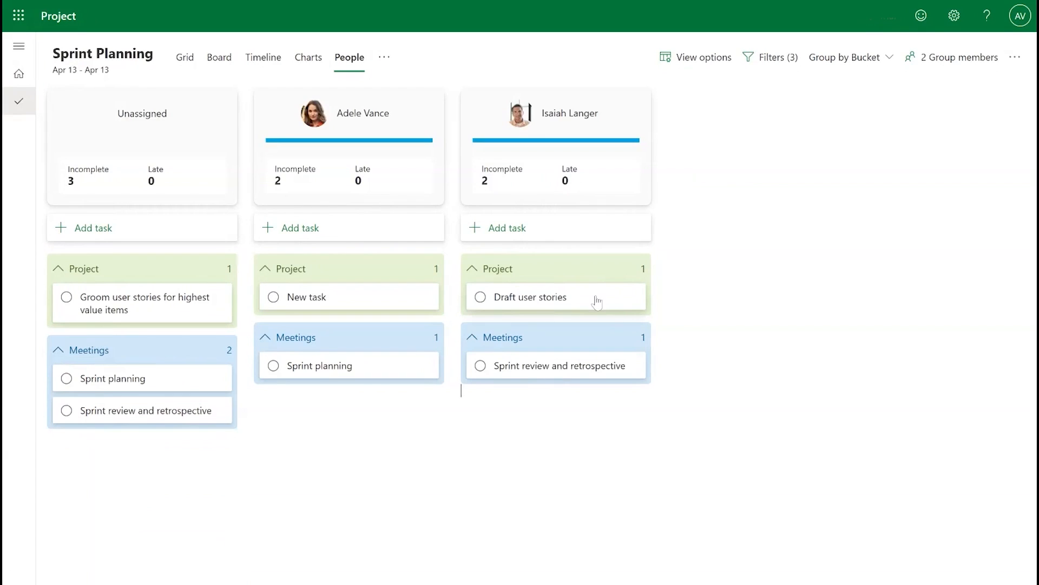
{"action": "mouse_move", "coordinate": [303, 95]}
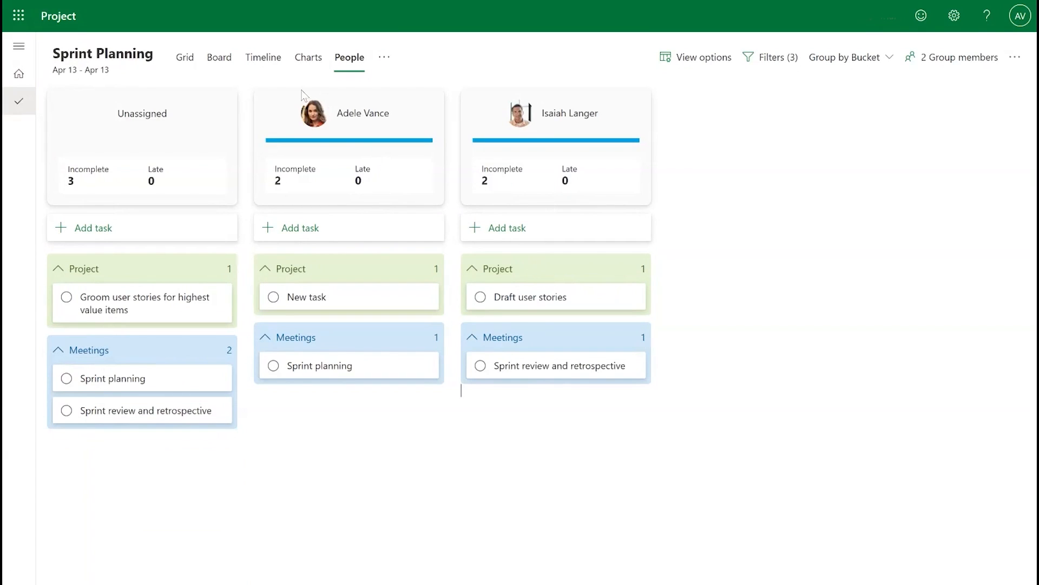
{"action": "left_click", "coordinate": [264, 56]}
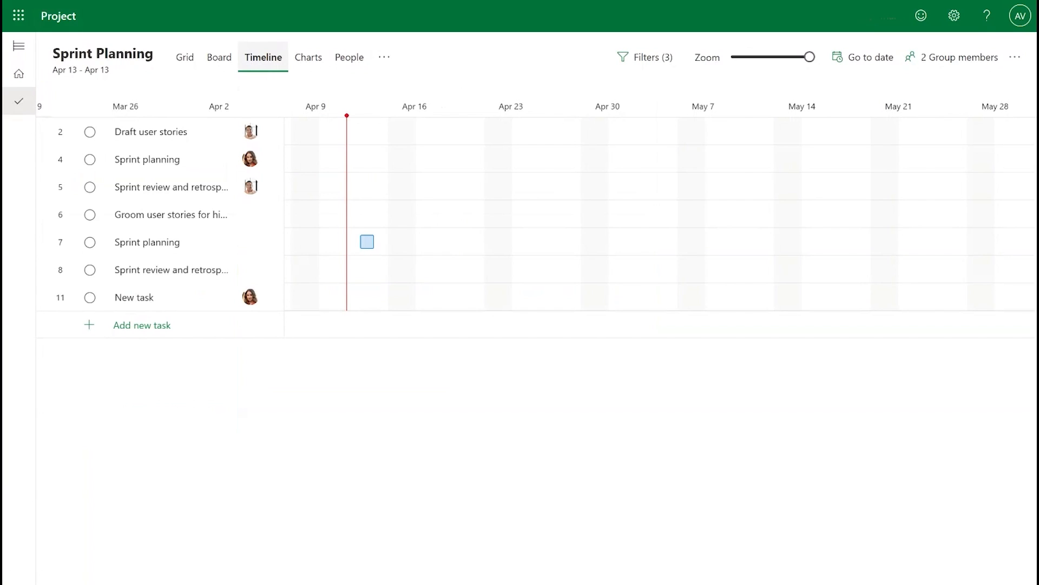
- Go back to the Project home page listing favourite and recent projects
{"action": "left_click", "coordinate": [219, 57]}
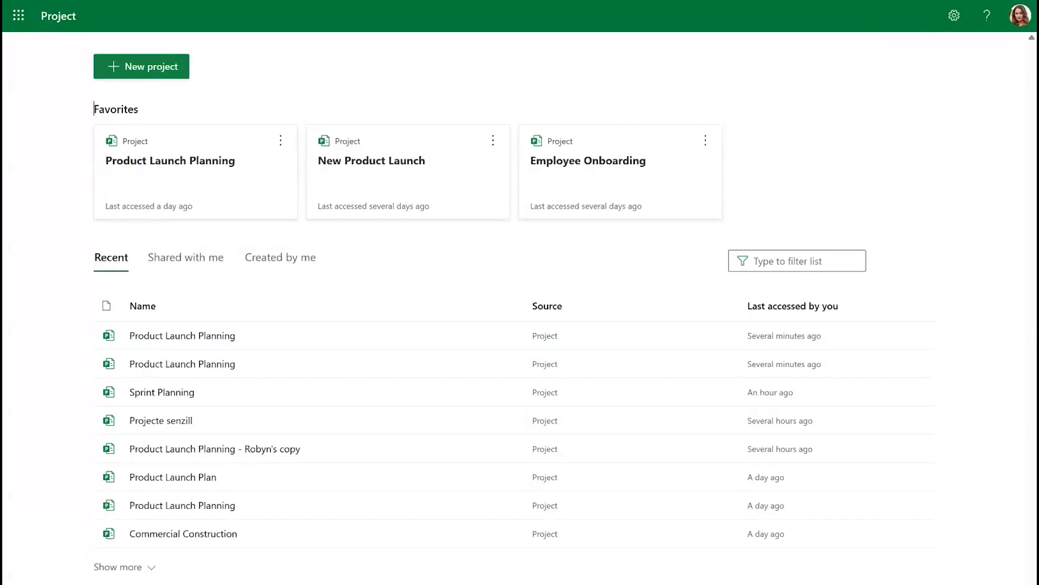
{"action": "mouse_move", "coordinate": [183, 363]}
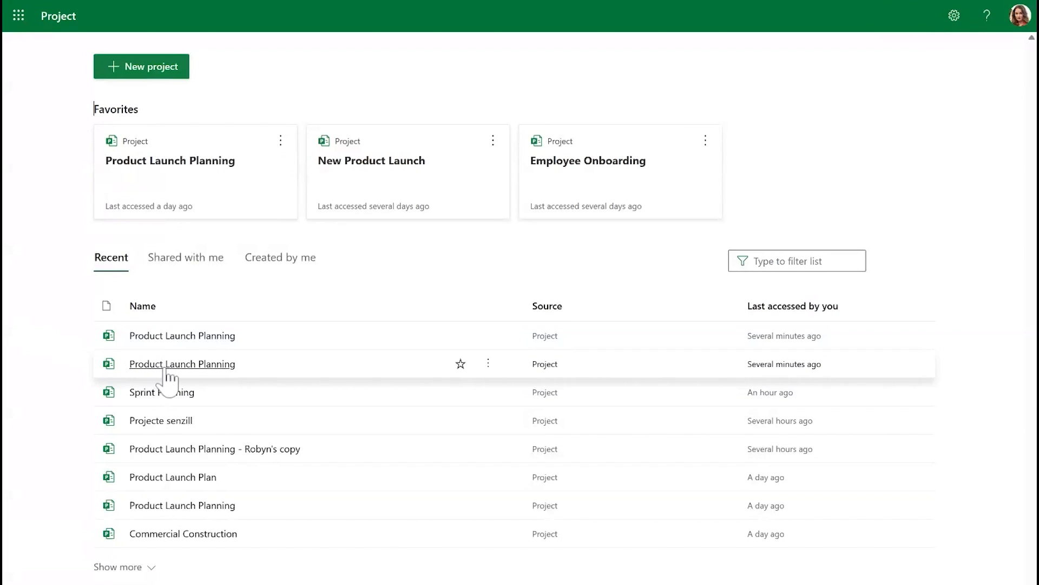
- Open Product Launch Planning from Recent and switch to its People view
{"action": "left_click", "coordinate": [182, 363]}
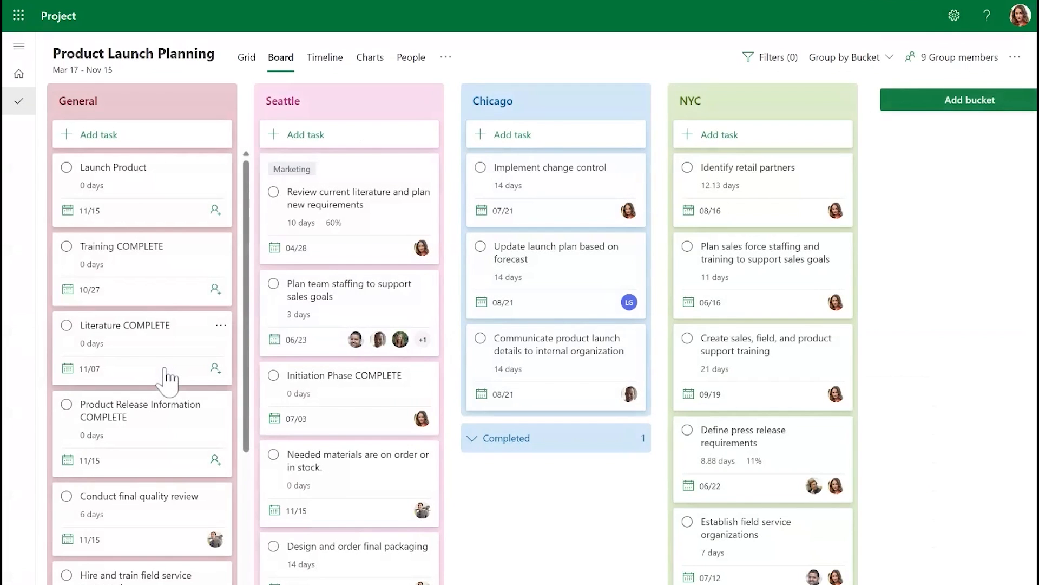
{"action": "mouse_move", "coordinate": [411, 57]}
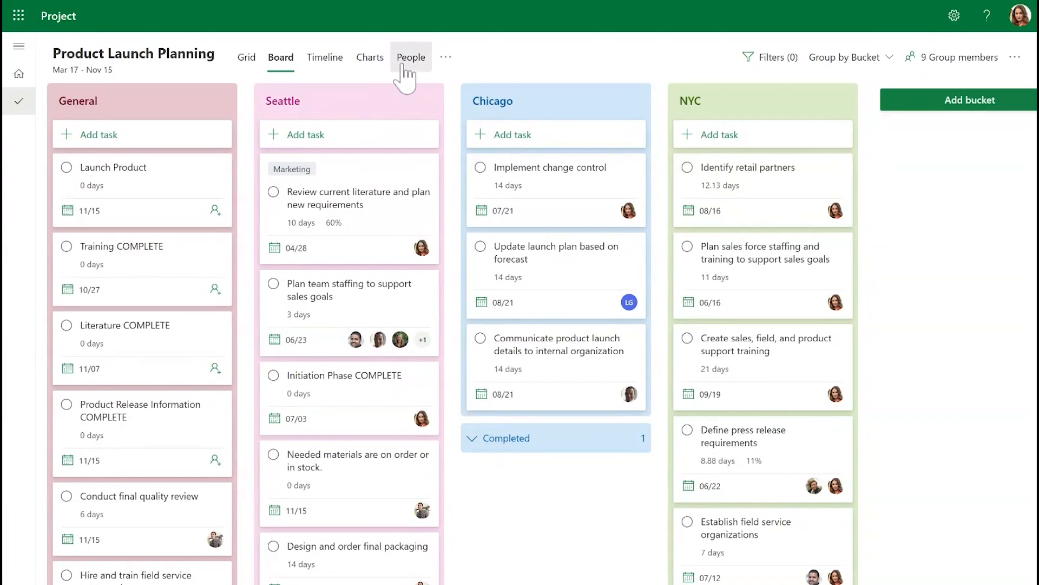
{"action": "left_click", "coordinate": [410, 57]}
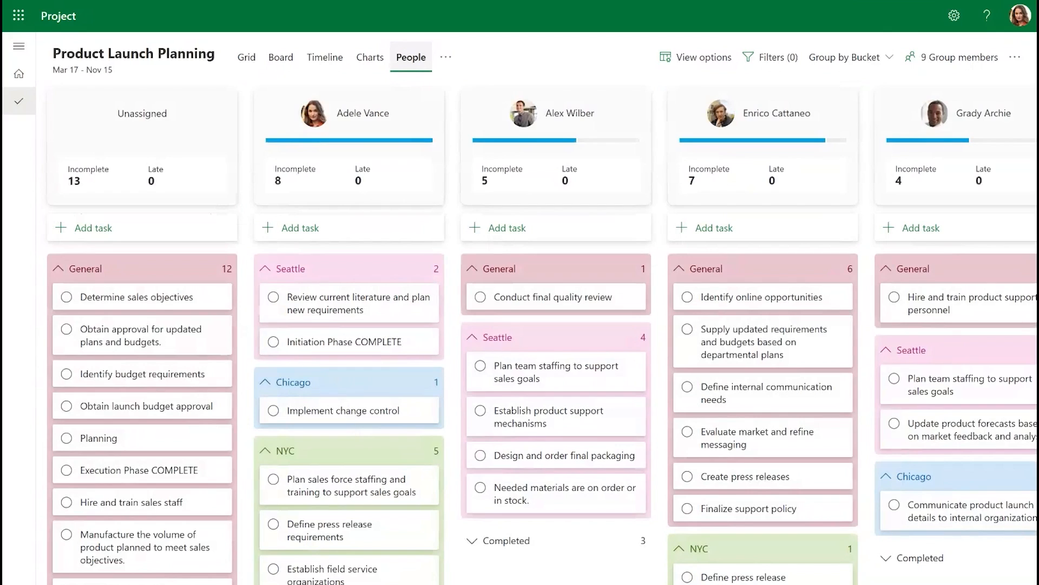
{"action": "mouse_move", "coordinate": [436, 107]}
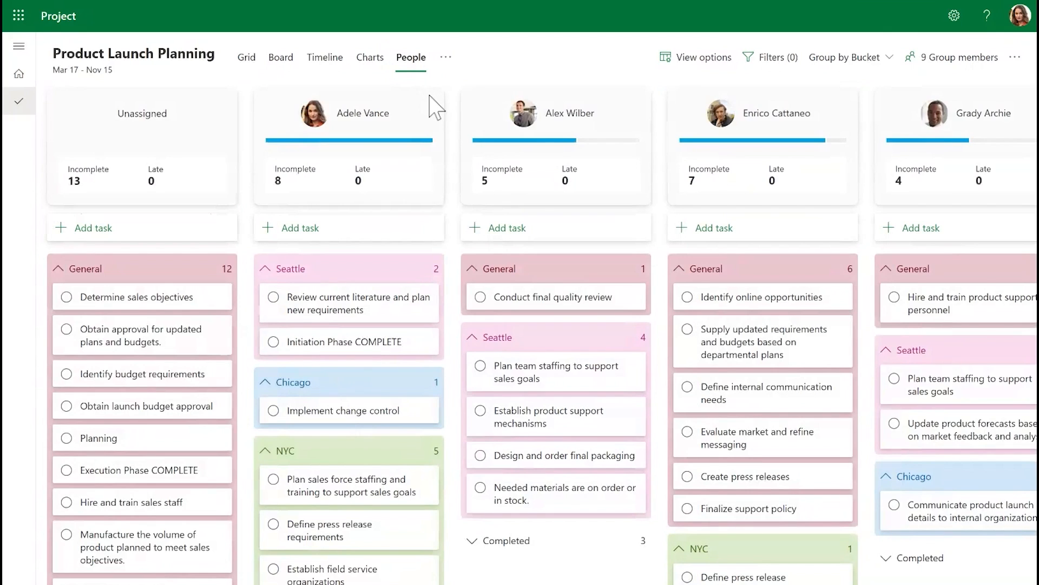
{"action": "mouse_move", "coordinate": [429, 144]}
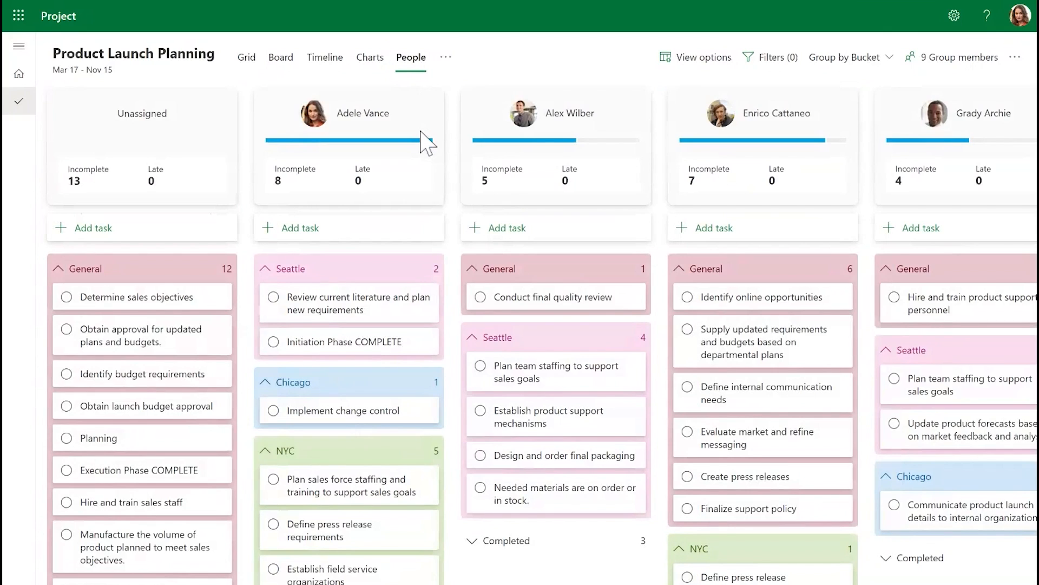
{"action": "mouse_move", "coordinate": [397, 140]}
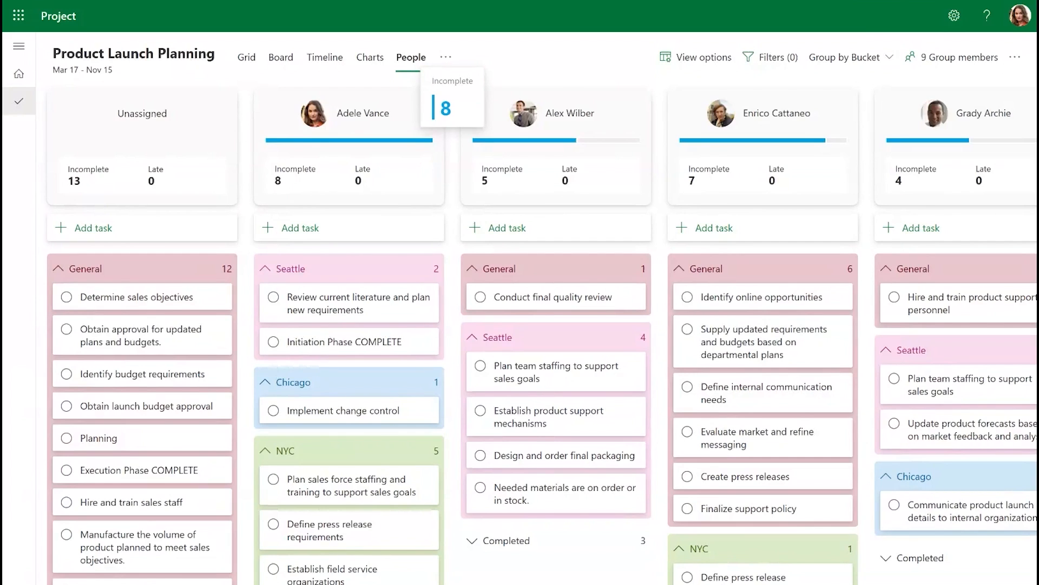
{"action": "mouse_move", "coordinate": [422, 261]}
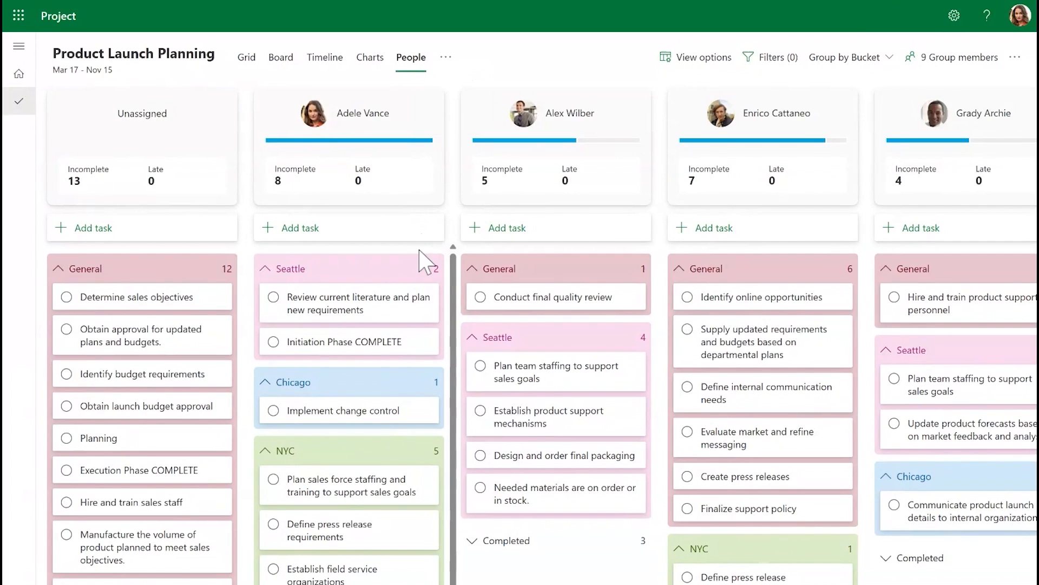
{"action": "mouse_move", "coordinate": [425, 262]}
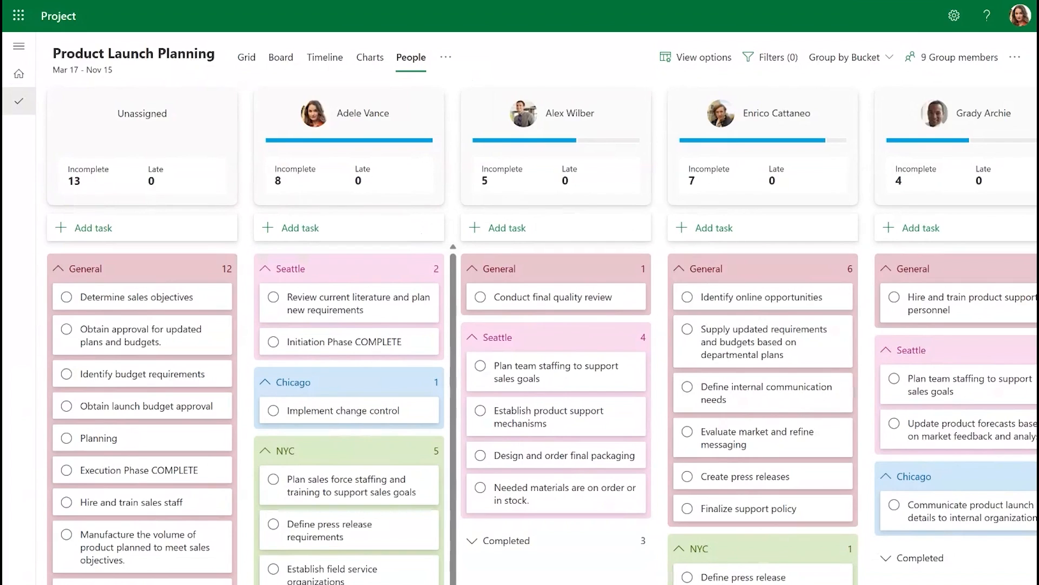
{"action": "mouse_move", "coordinate": [423, 274]}
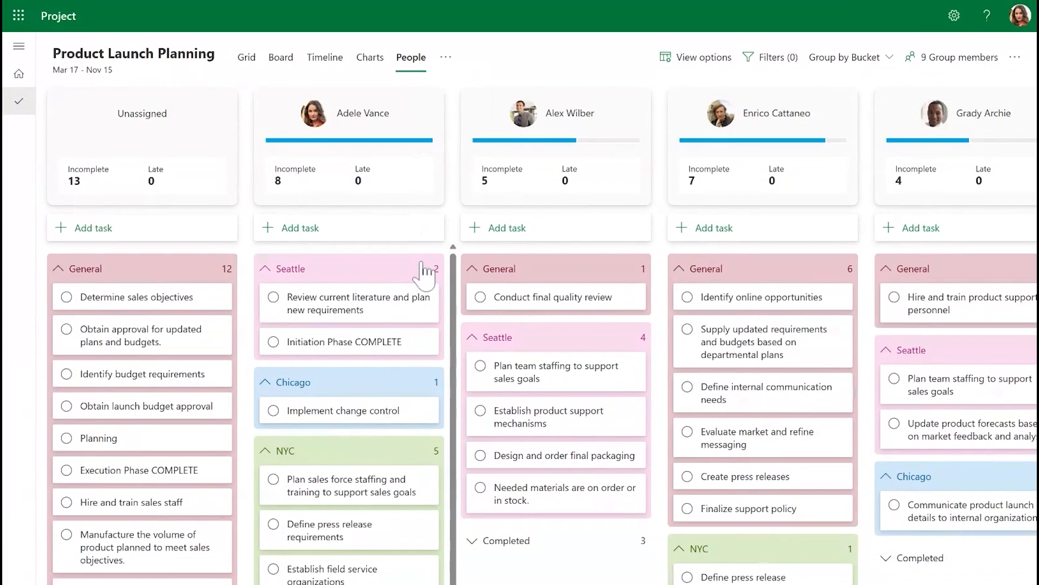
{"action": "mouse_move", "coordinate": [411, 312]}
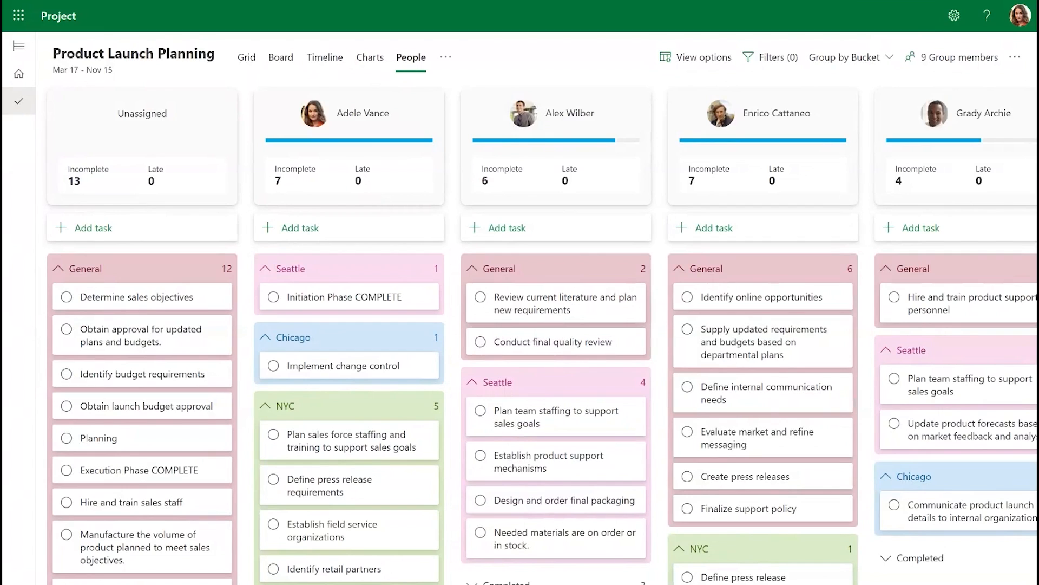
{"action": "mouse_move", "coordinate": [811, 89]}
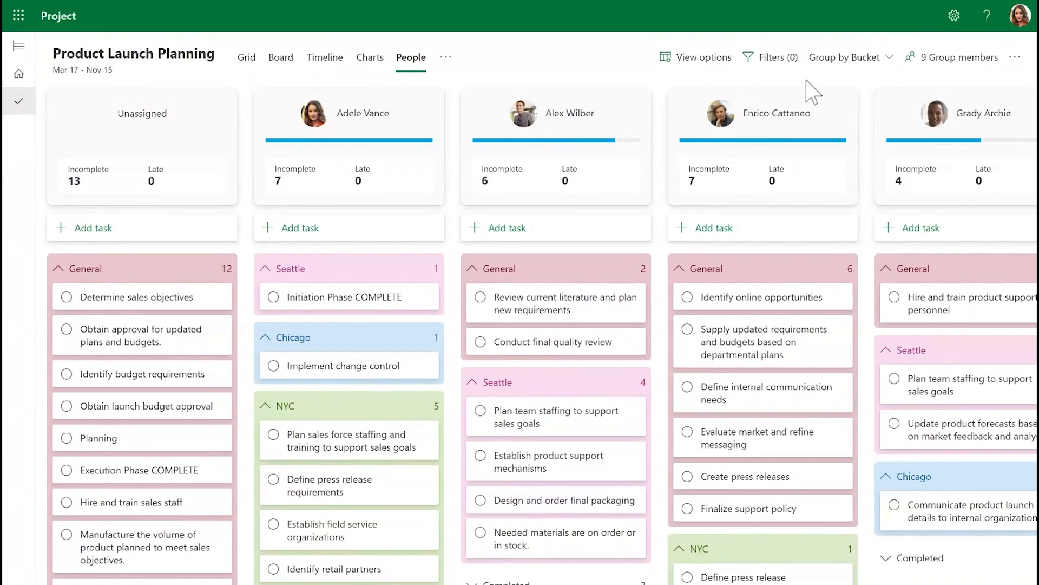
{"action": "left_click", "coordinate": [850, 56]}
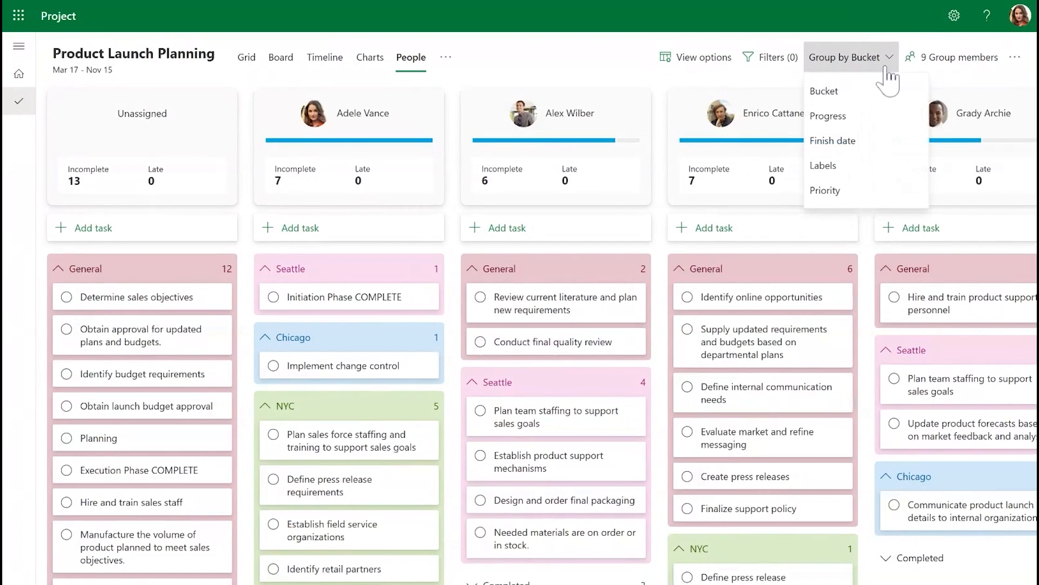
{"action": "mouse_move", "coordinate": [865, 115]}
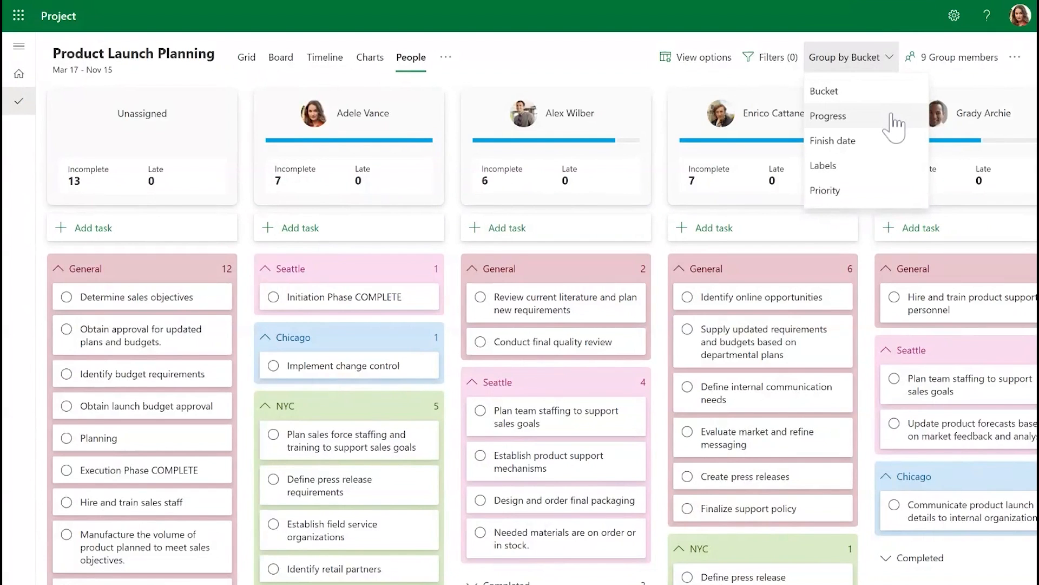
{"action": "mouse_move", "coordinate": [895, 192]}
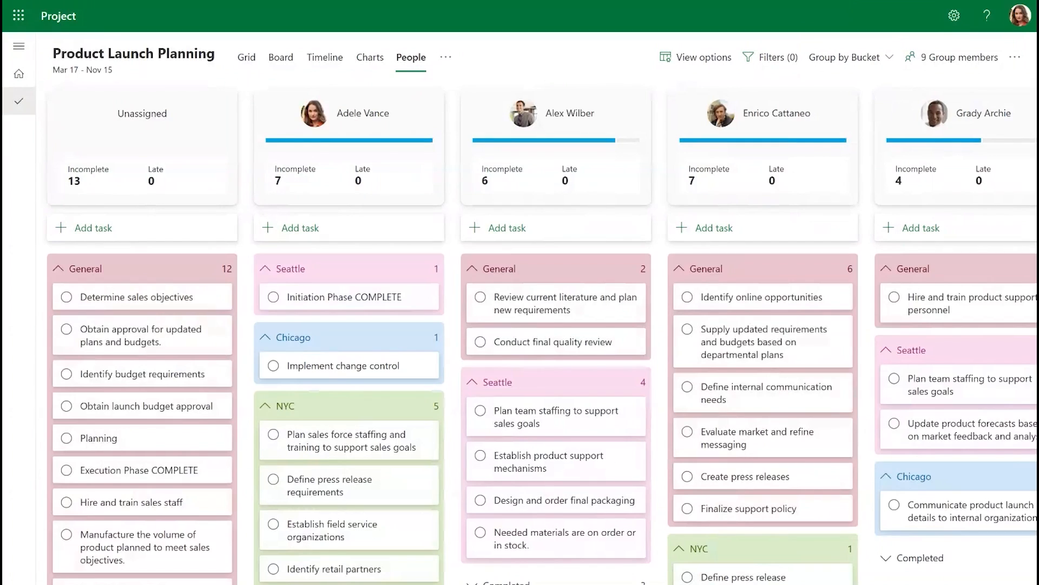
{"action": "mouse_move", "coordinate": [771, 57]}
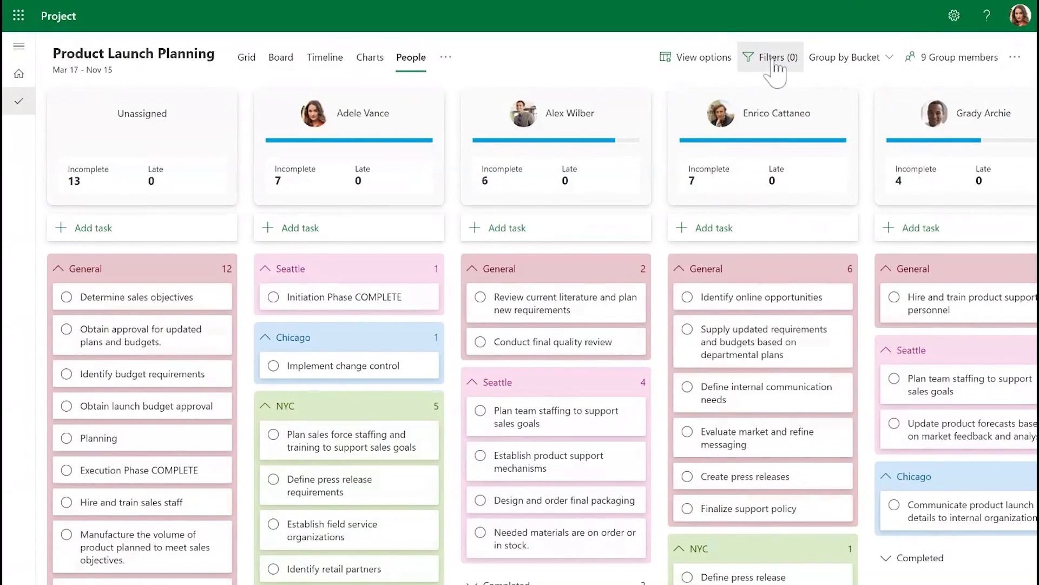
- Clear the remaining sprint filters and close the Filter Tasks pane
{"action": "left_click", "coordinate": [770, 57]}
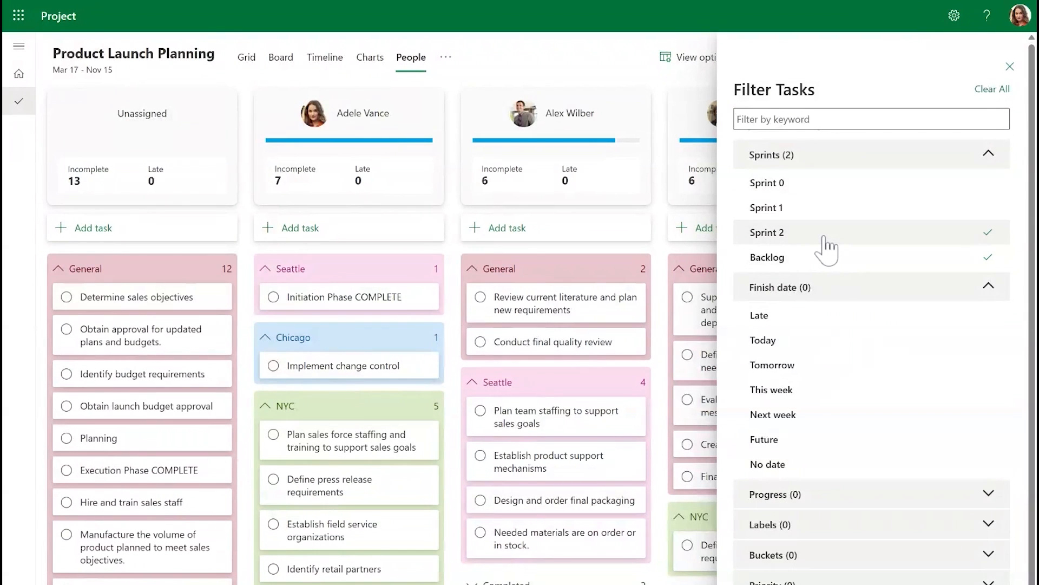
{"action": "left_click", "coordinate": [767, 232]}
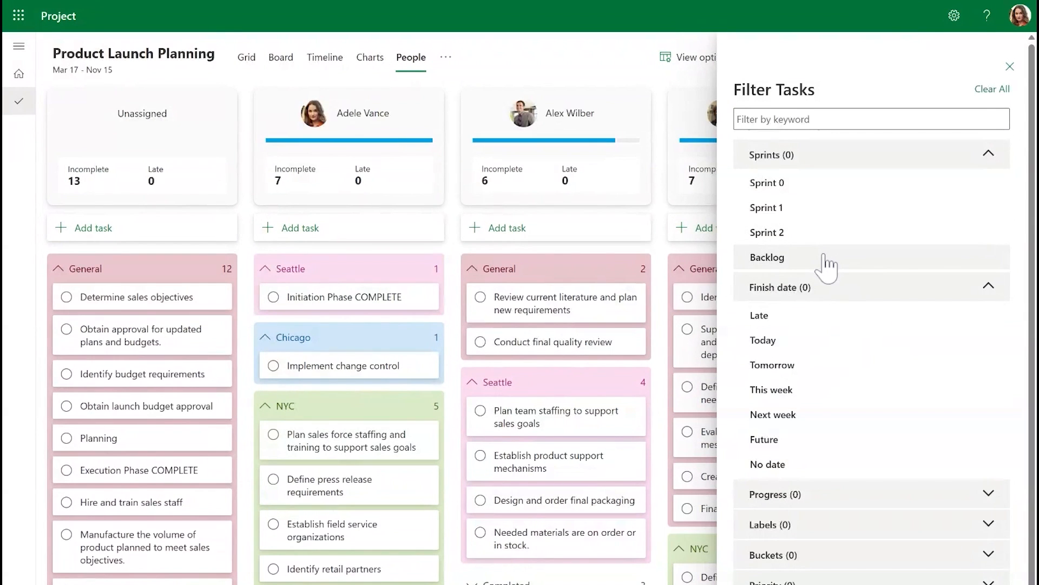
{"action": "mouse_move", "coordinate": [1009, 66]}
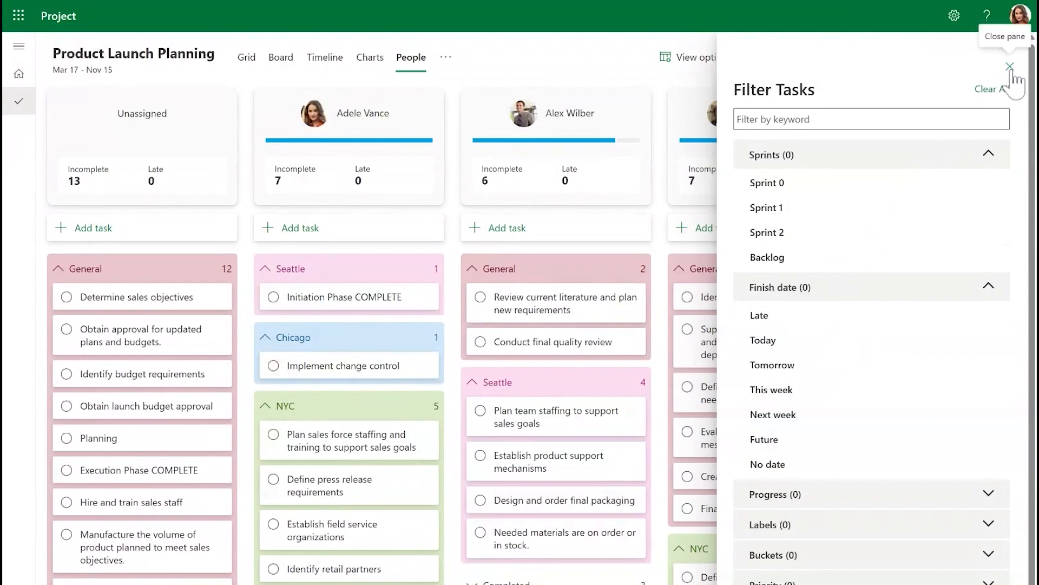
{"action": "left_click", "coordinate": [1010, 66]}
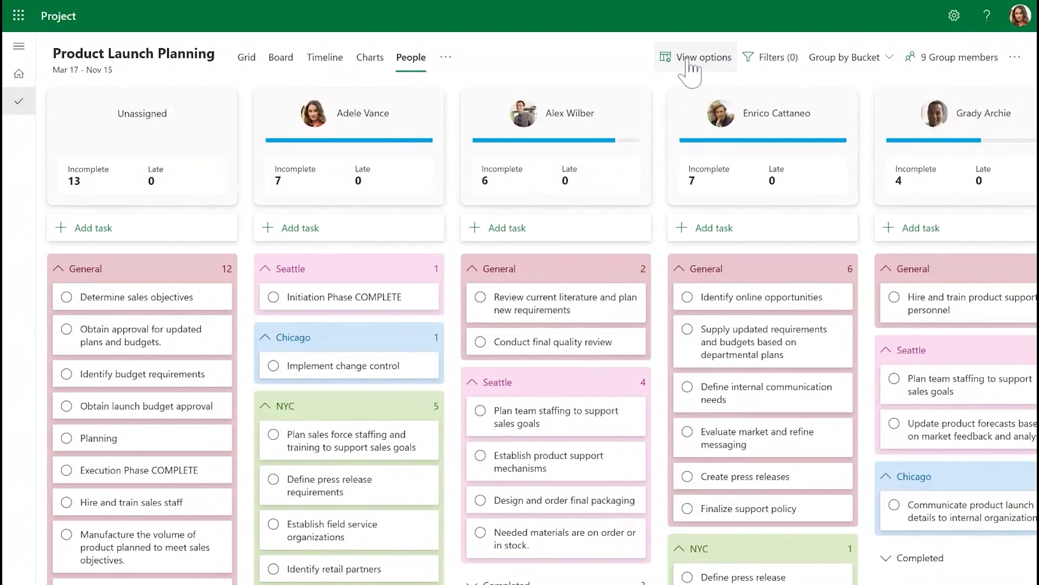
- Try the workload, card detail and completed-task view options, restoring each default
{"action": "left_click", "coordinate": [696, 57]}
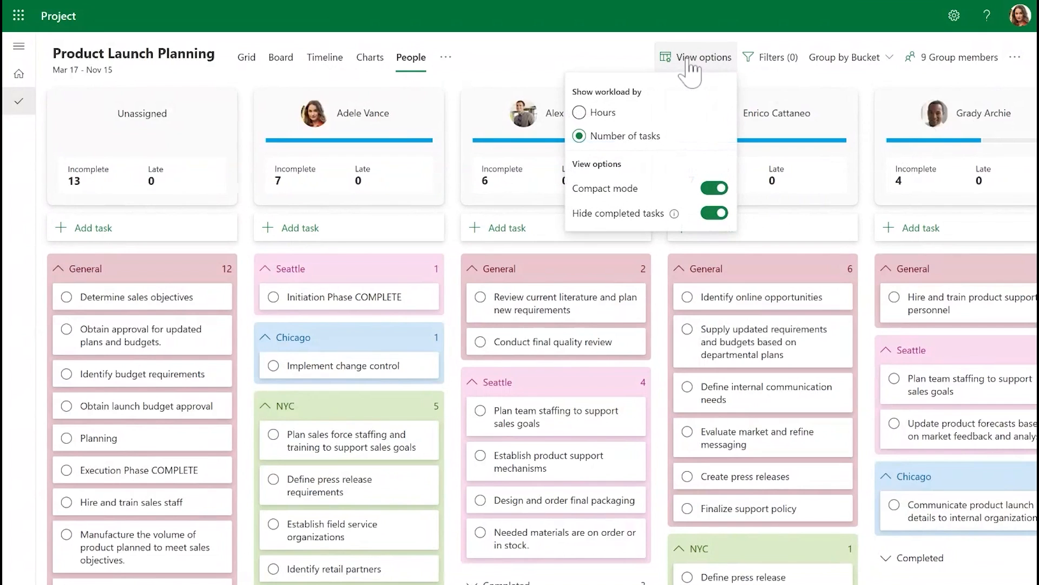
{"action": "mouse_move", "coordinate": [635, 111]}
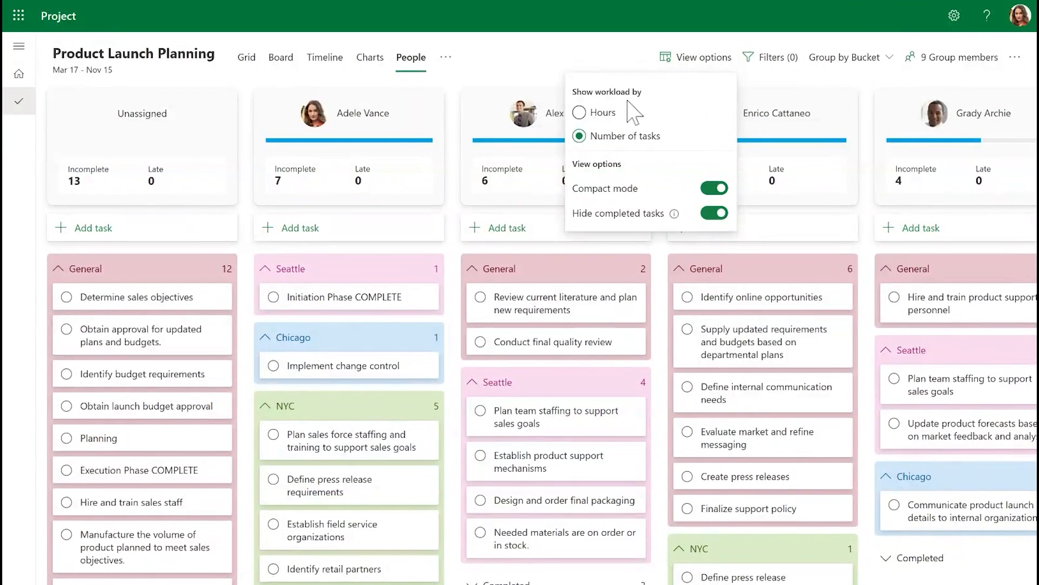
{"action": "left_click", "coordinate": [580, 112]}
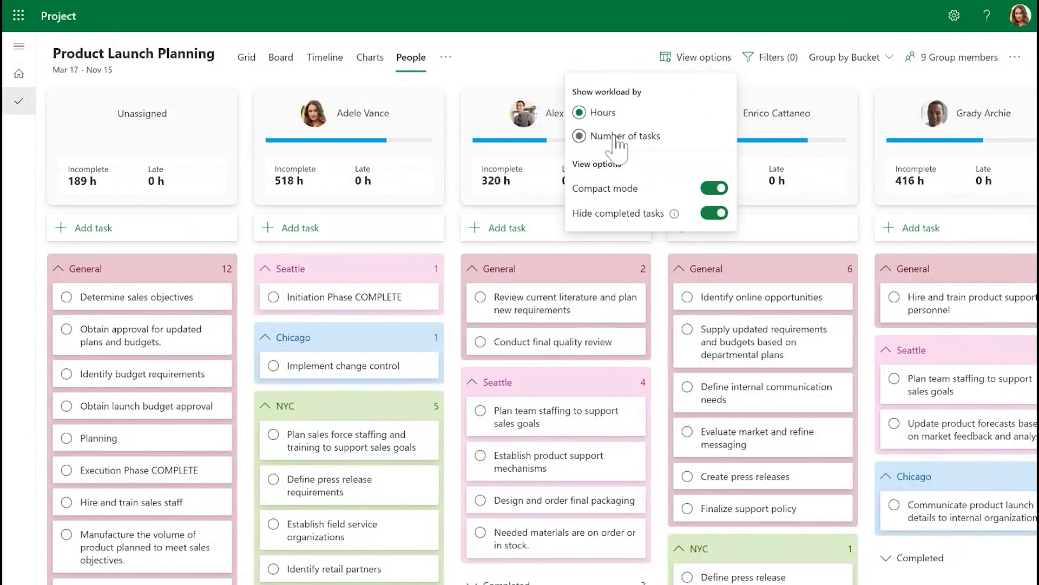
{"action": "left_click", "coordinate": [579, 136]}
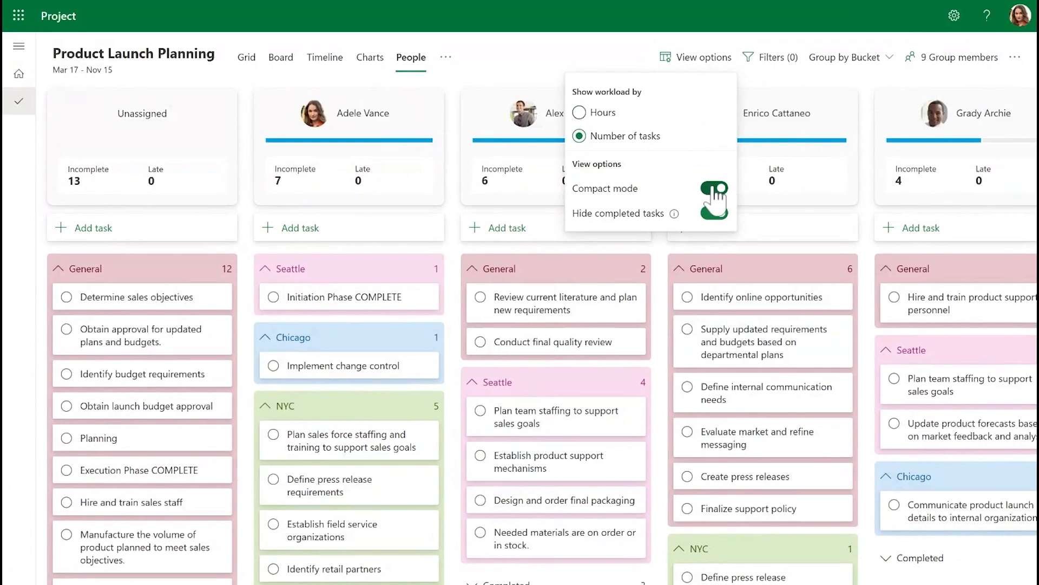
{"action": "left_click", "coordinate": [706, 188]}
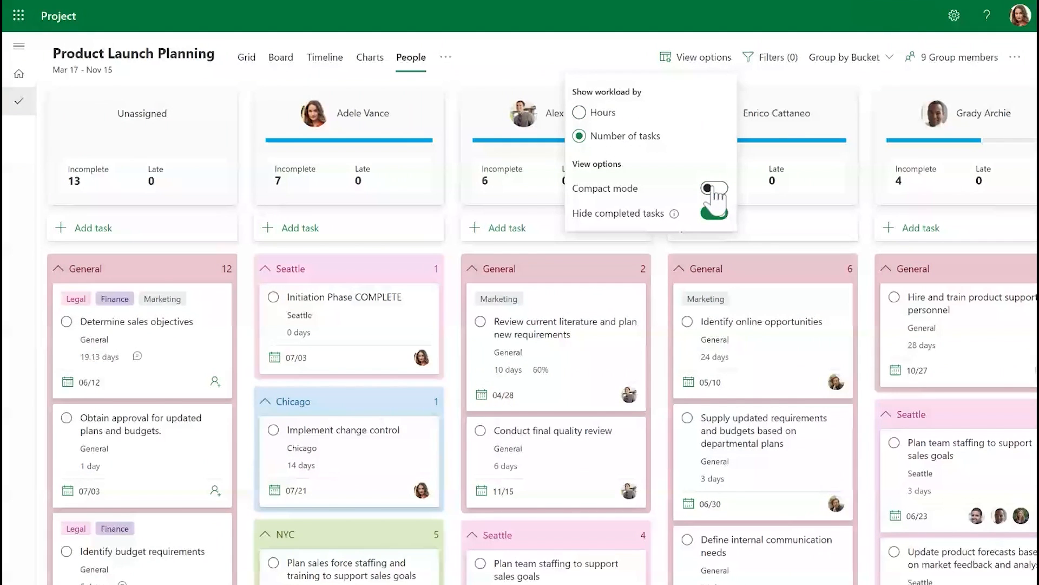
{"action": "left_click", "coordinate": [714, 188]}
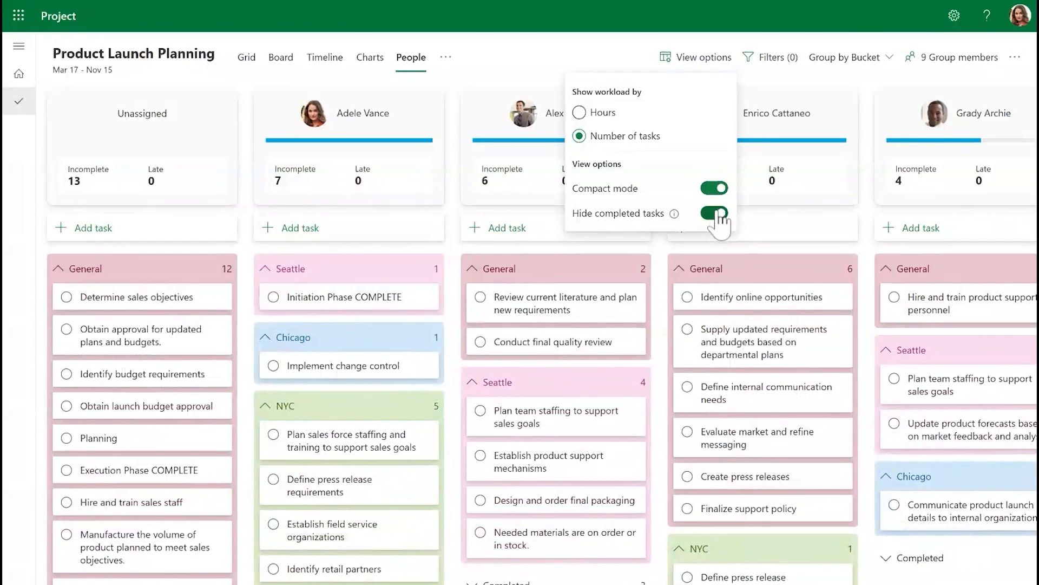
{"action": "left_click", "coordinate": [714, 214]}
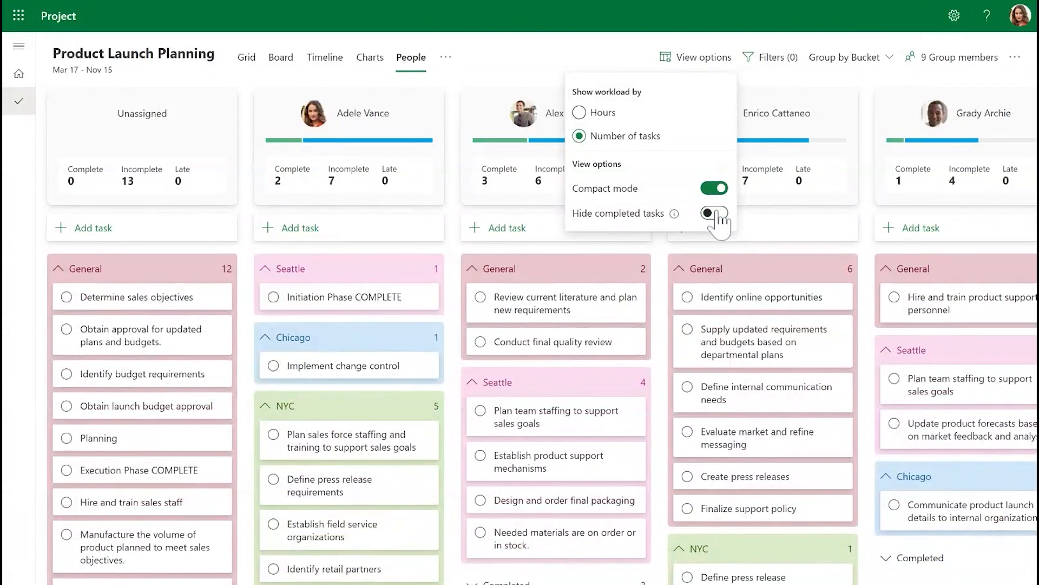
{"action": "left_click", "coordinate": [714, 214]}
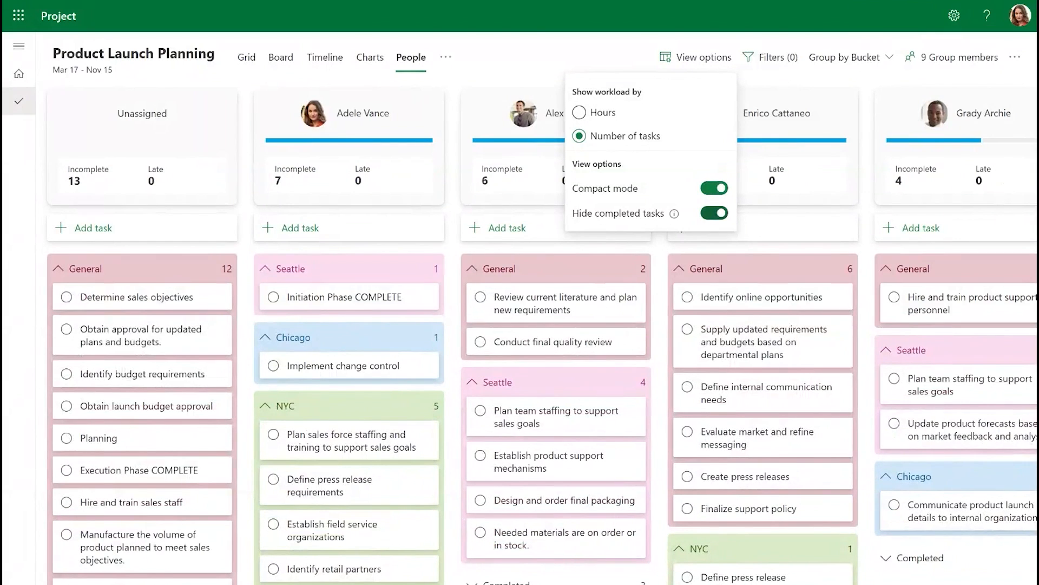
{"action": "mouse_move", "coordinate": [370, 64]}
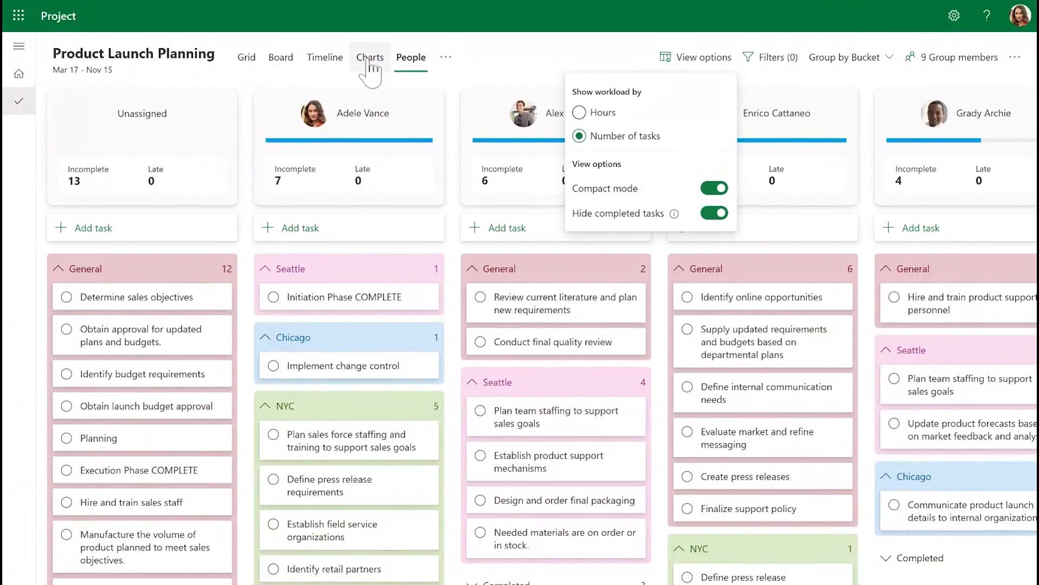
- Colour the Seattle bucket lavender on the Board, then return to People view
{"action": "left_click", "coordinate": [280, 57]}
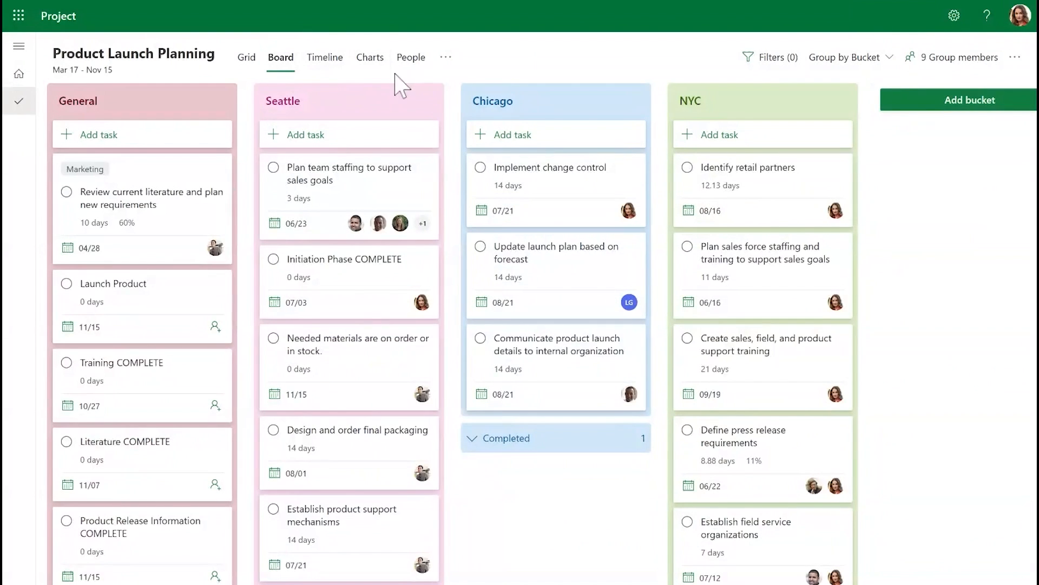
{"action": "left_click", "coordinate": [411, 101]}
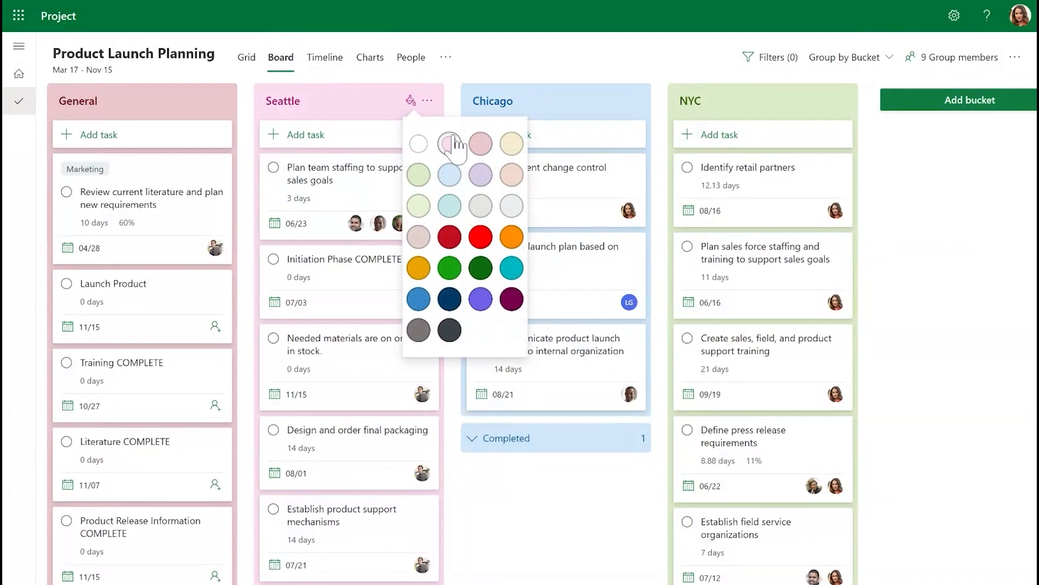
{"action": "left_click", "coordinate": [449, 173]}
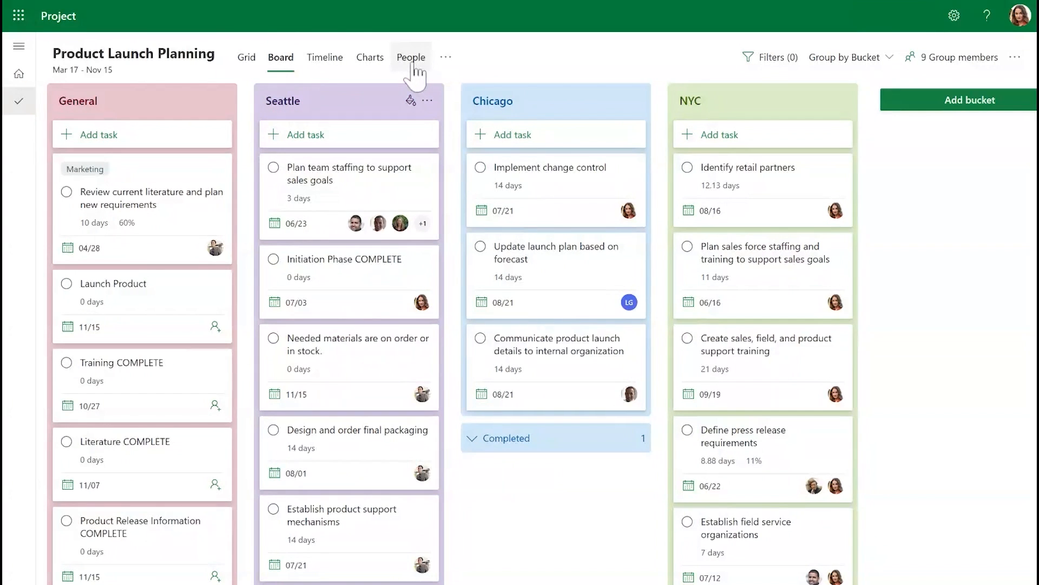
{"action": "left_click", "coordinate": [410, 57]}
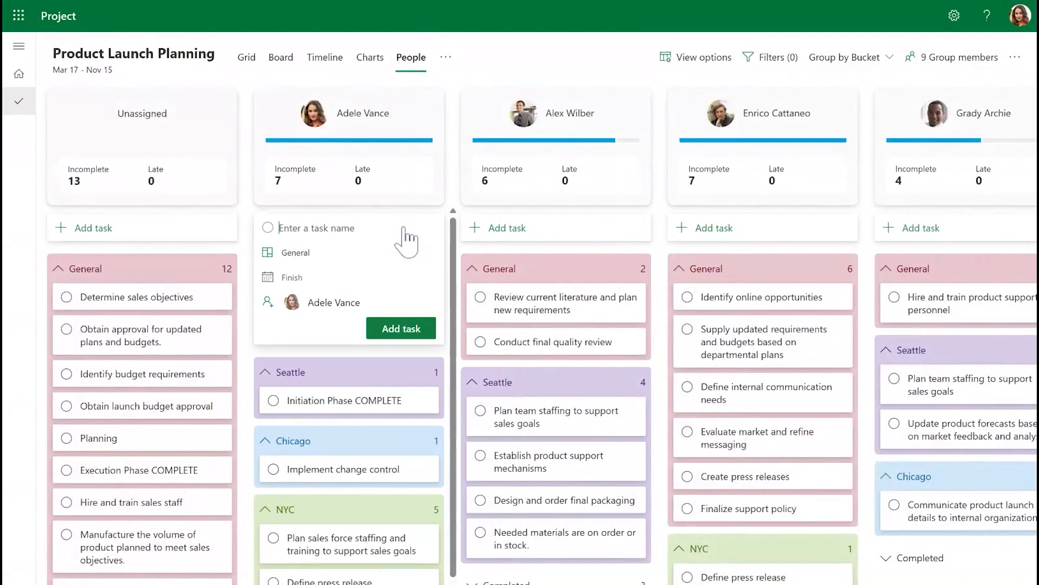
- Add a task named 'Planning' to Adele Vance's General bucket
{"action": "type", "text": "P"}
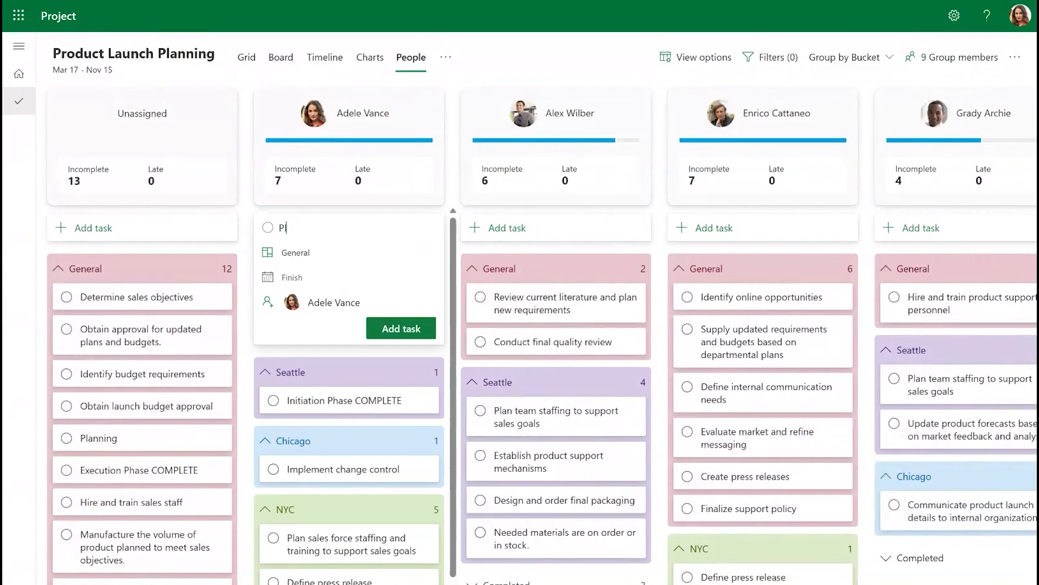
{"action": "type", "text": "lanning"}
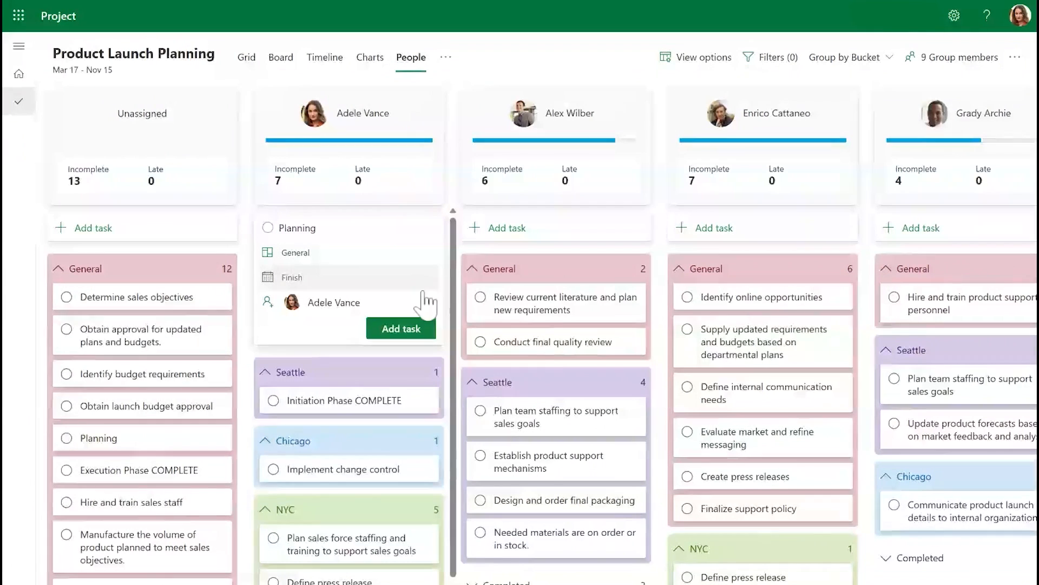
{"action": "left_click", "coordinate": [401, 328]}
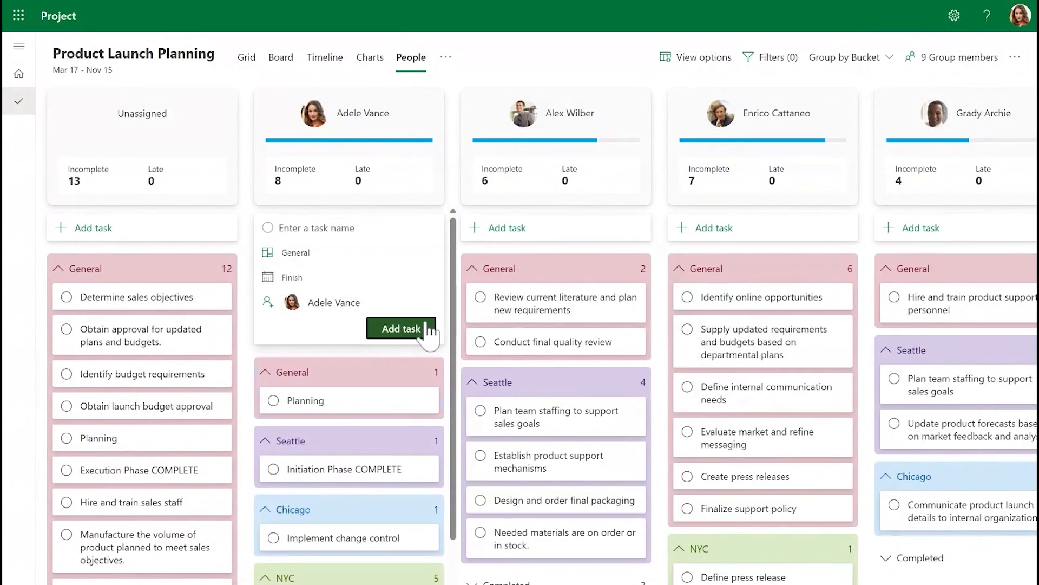
{"action": "mouse_move", "coordinate": [451, 361]}
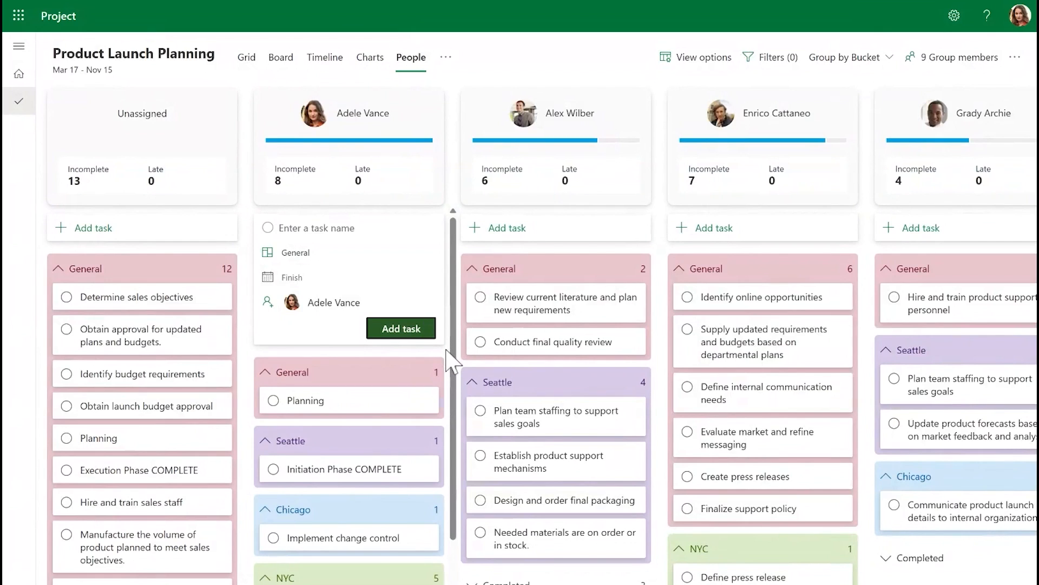